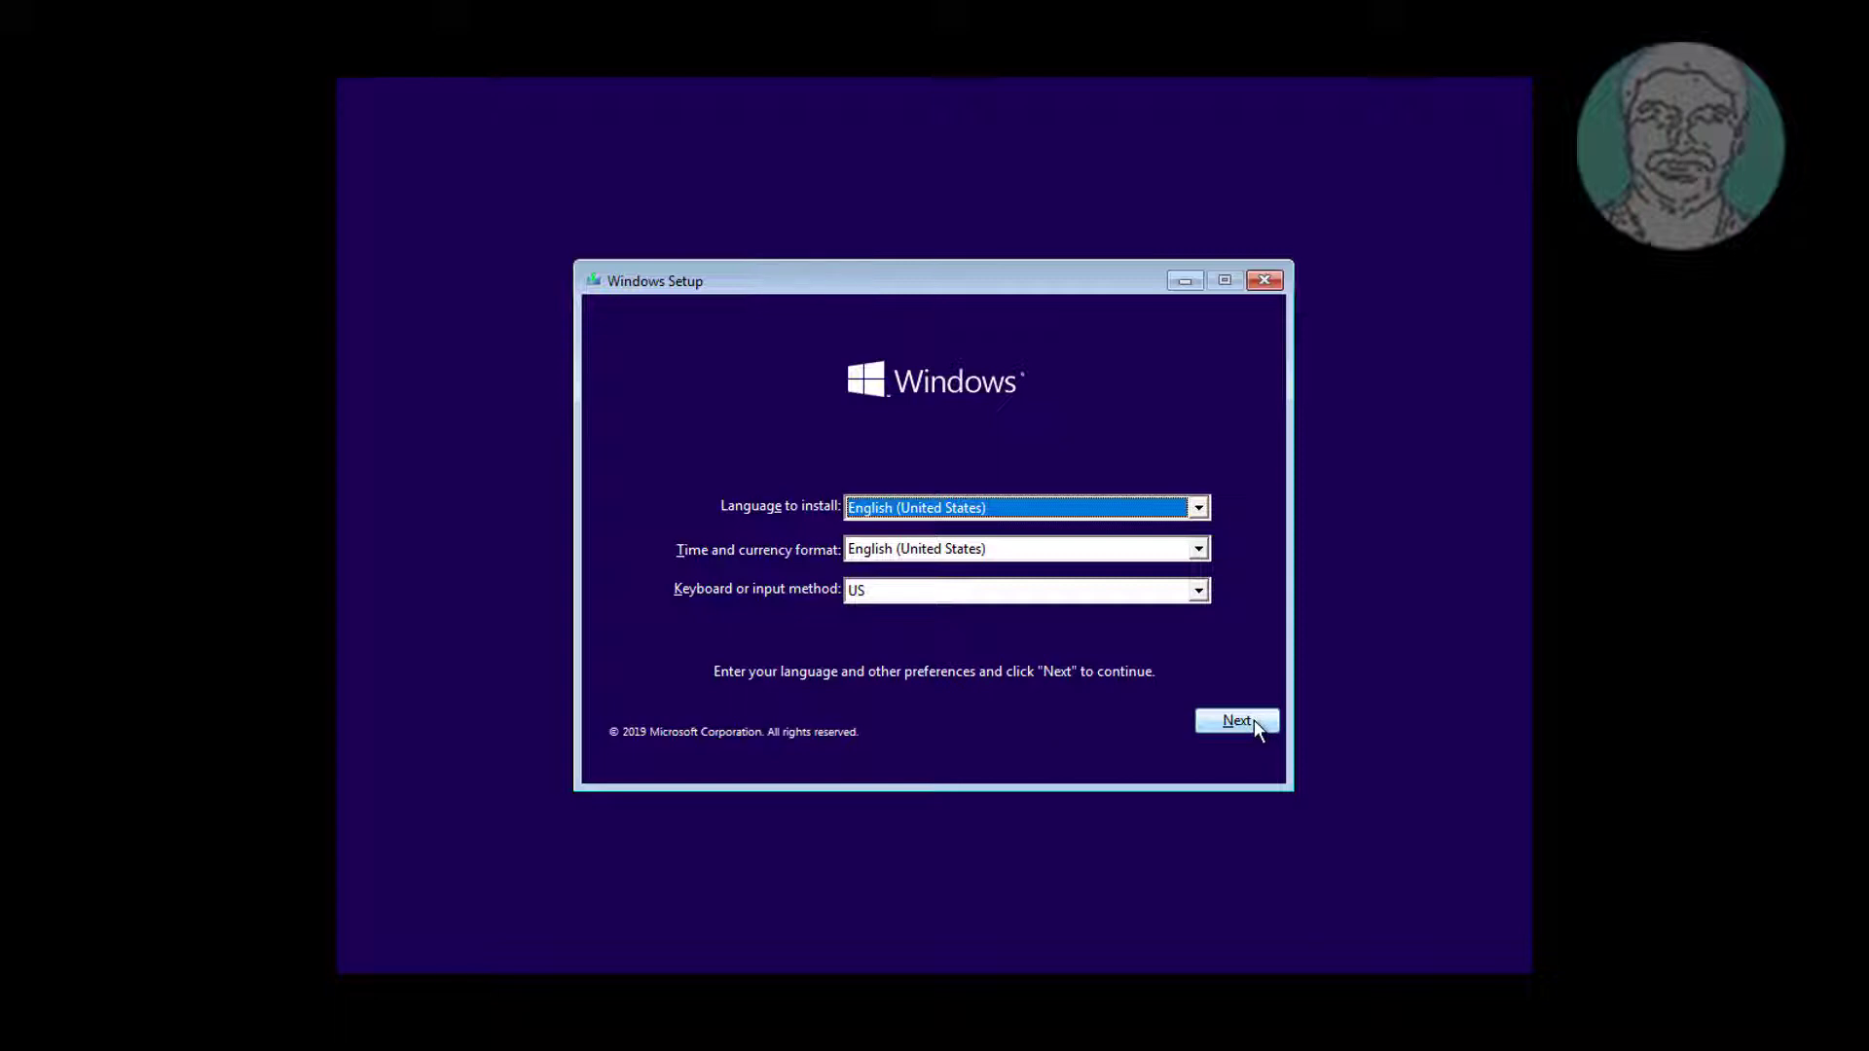
Accept the default language settings and choose 'Repair your computer' in Windows Setup
left_click(1236, 721)
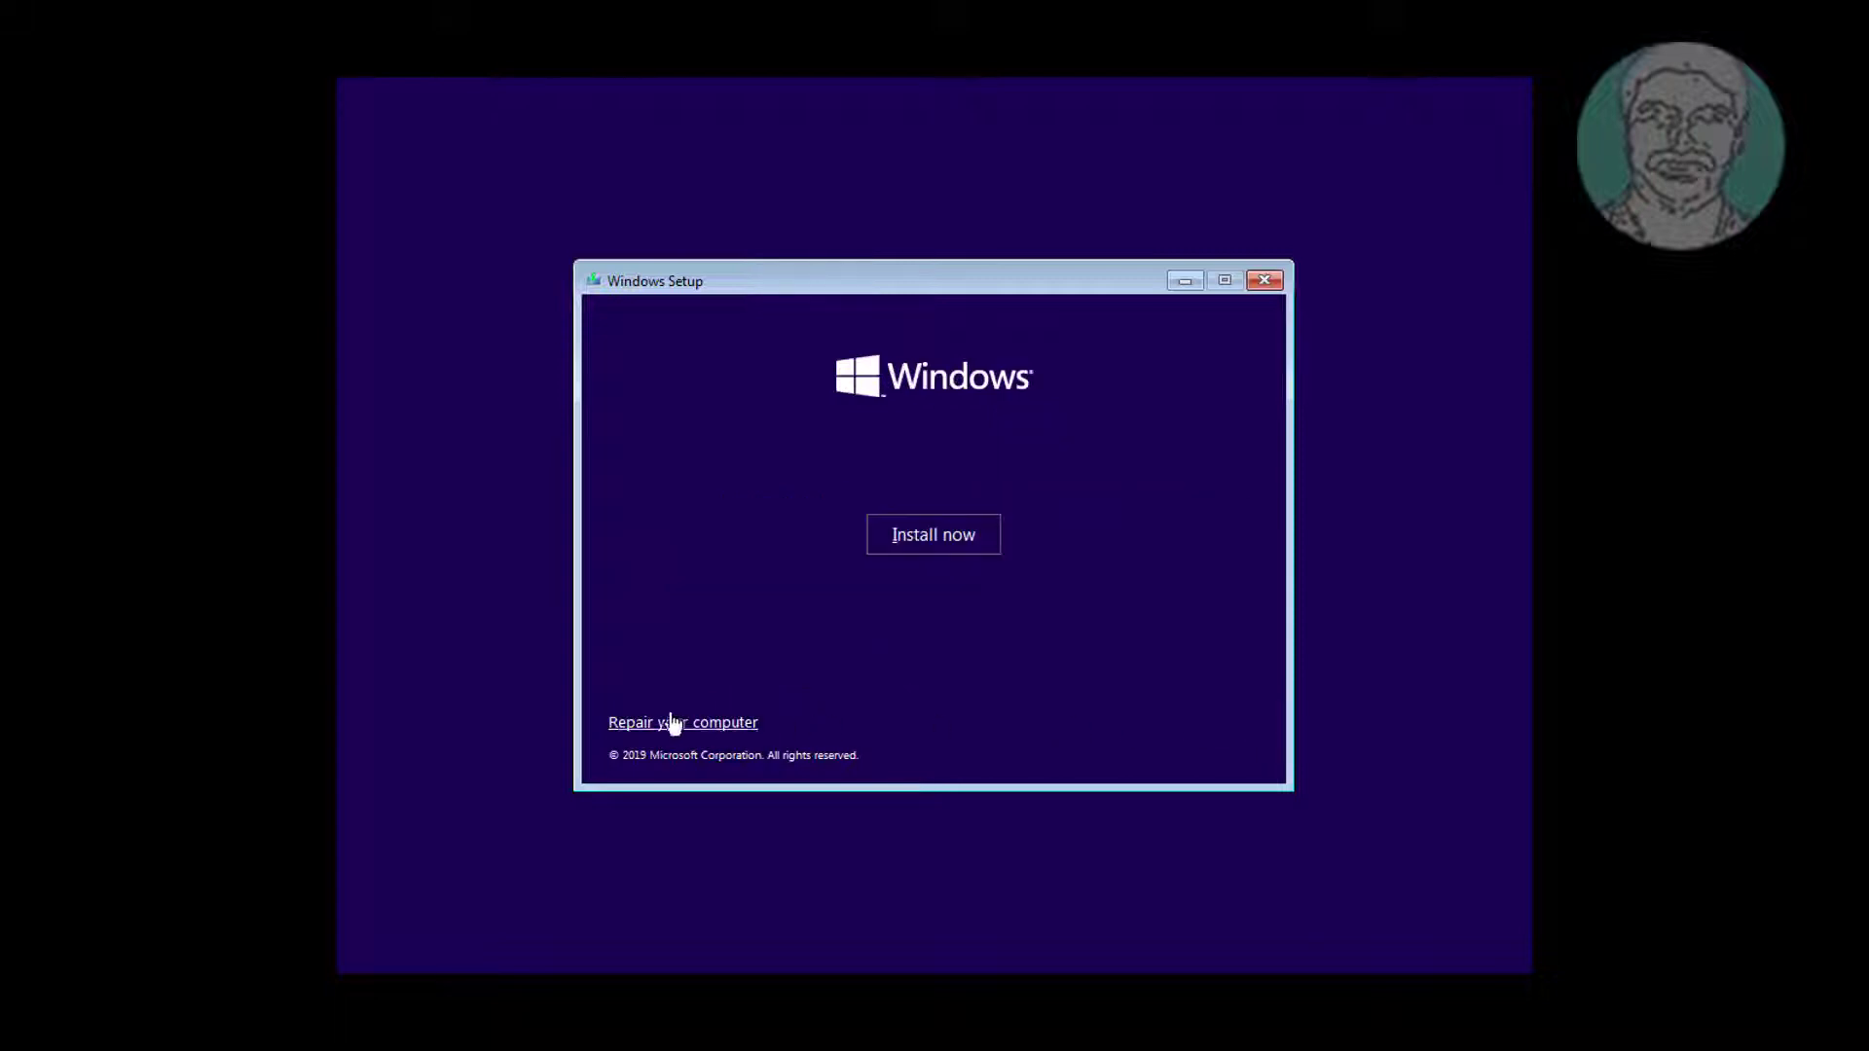
left_click(683, 721)
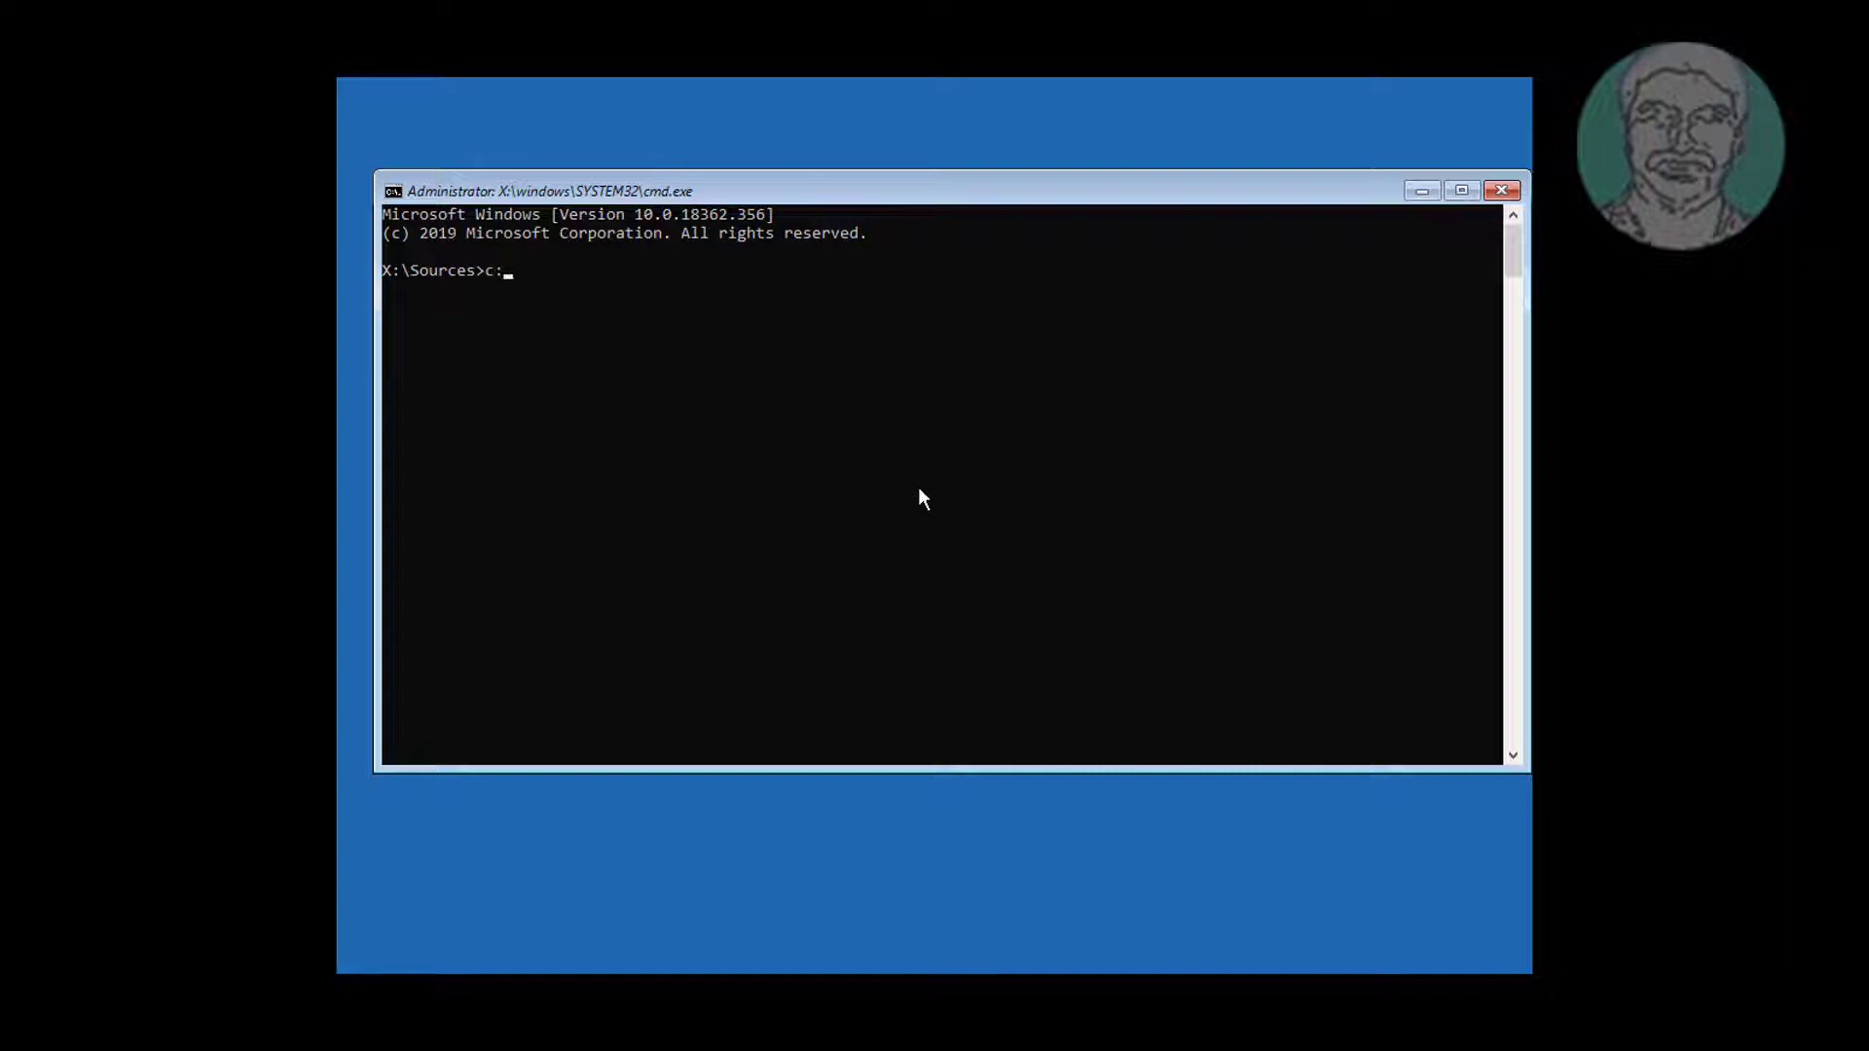
List drives C: and D: with dir, locating the Windows folder on D:
type("dir")
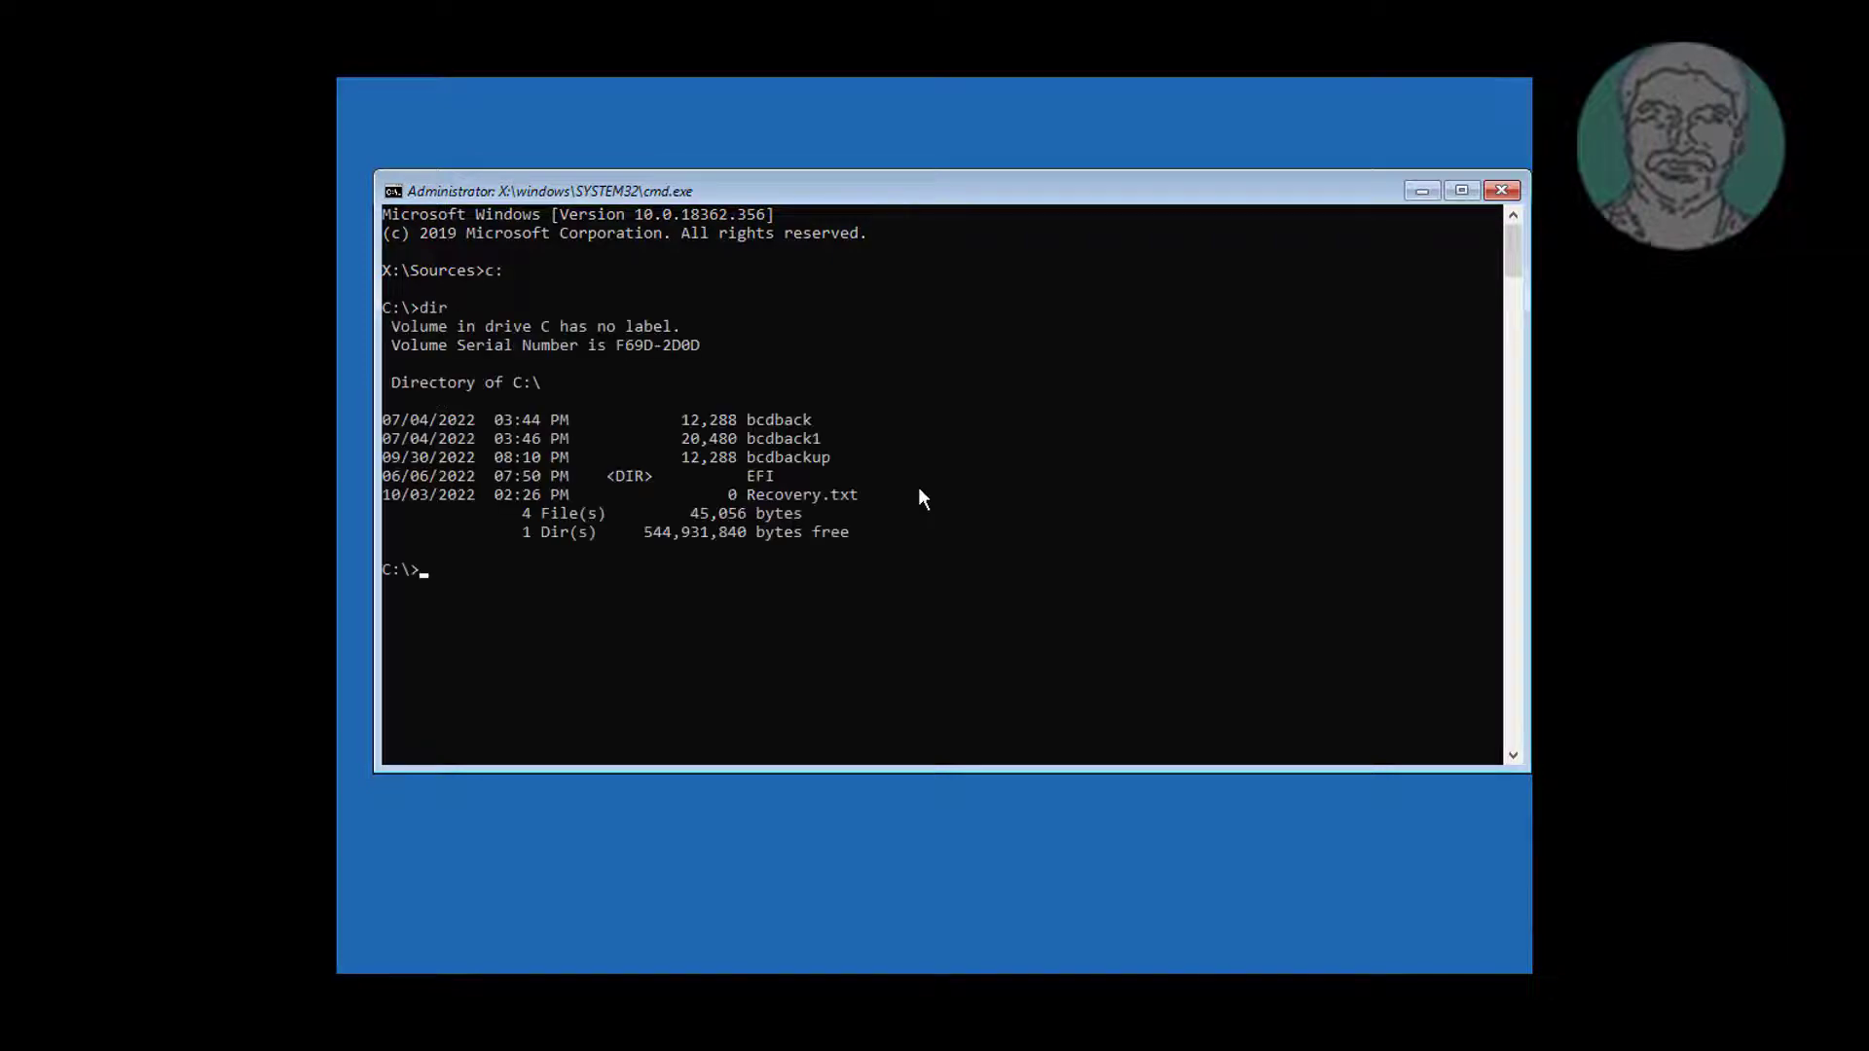
mouse_move(1218, 498)
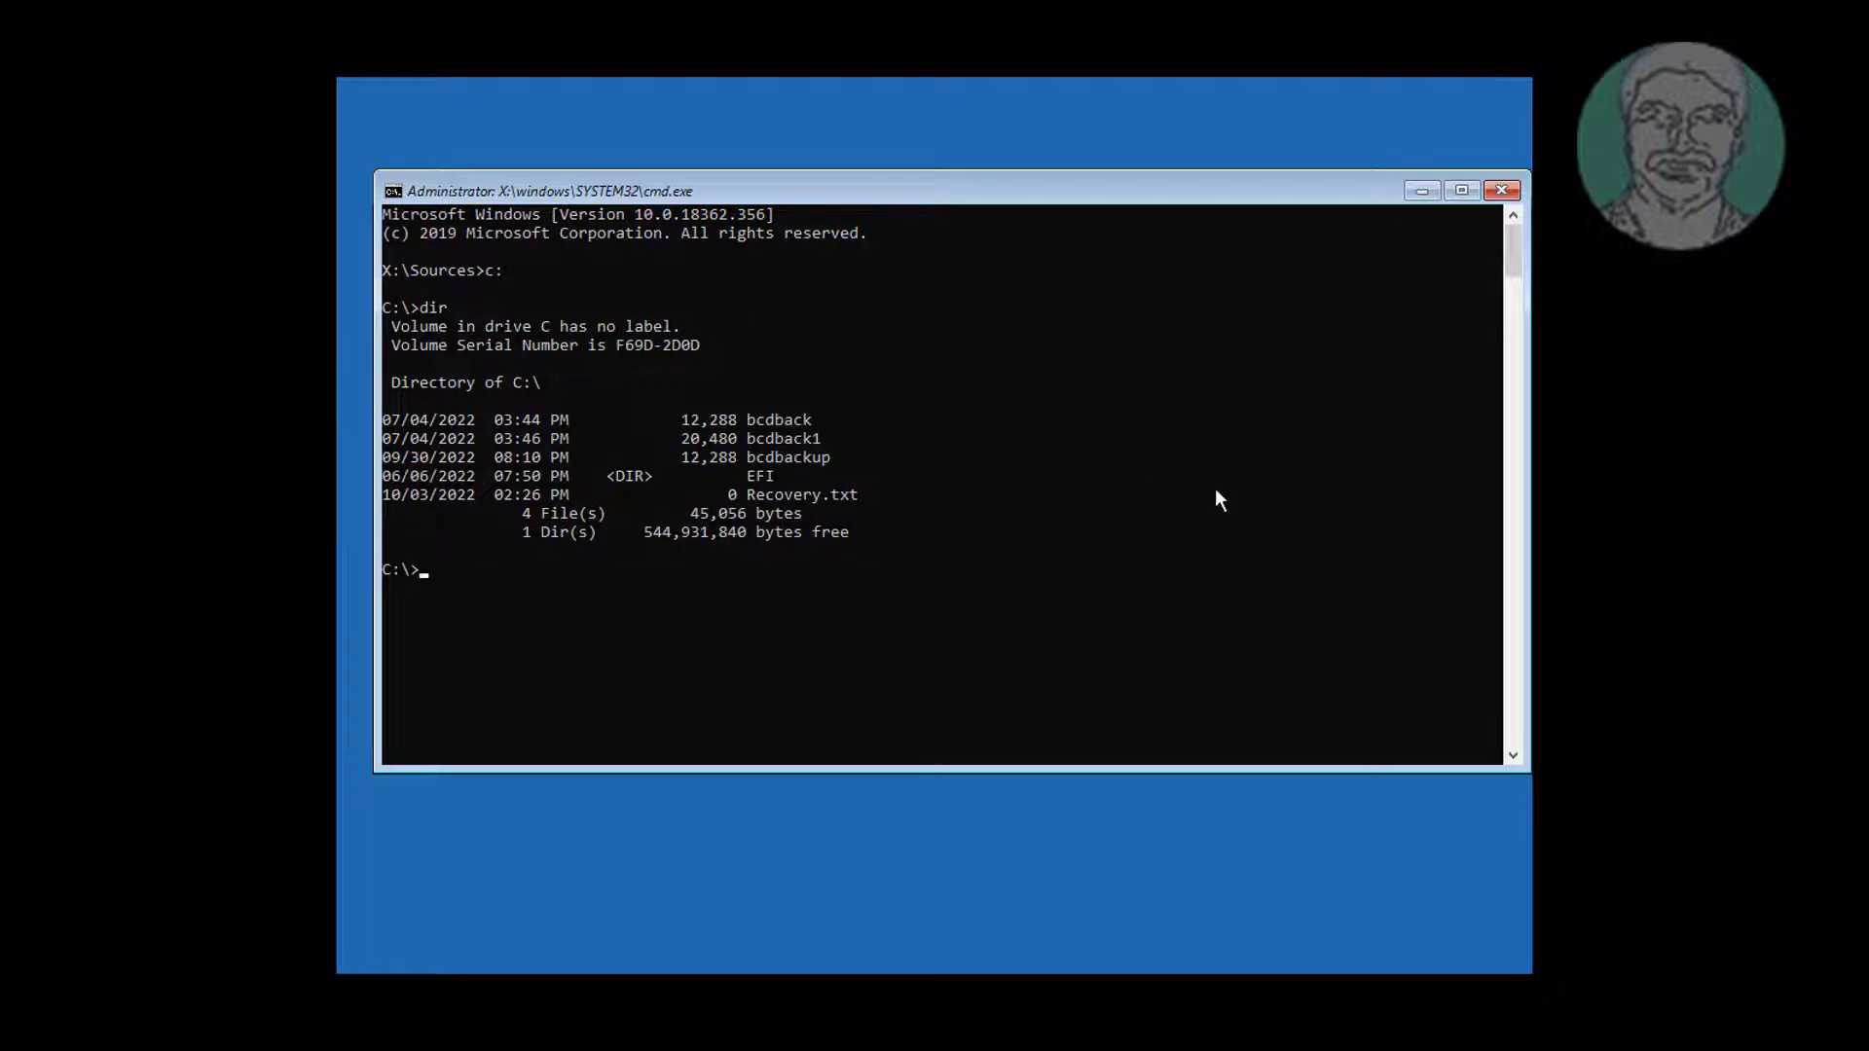
type("d:")
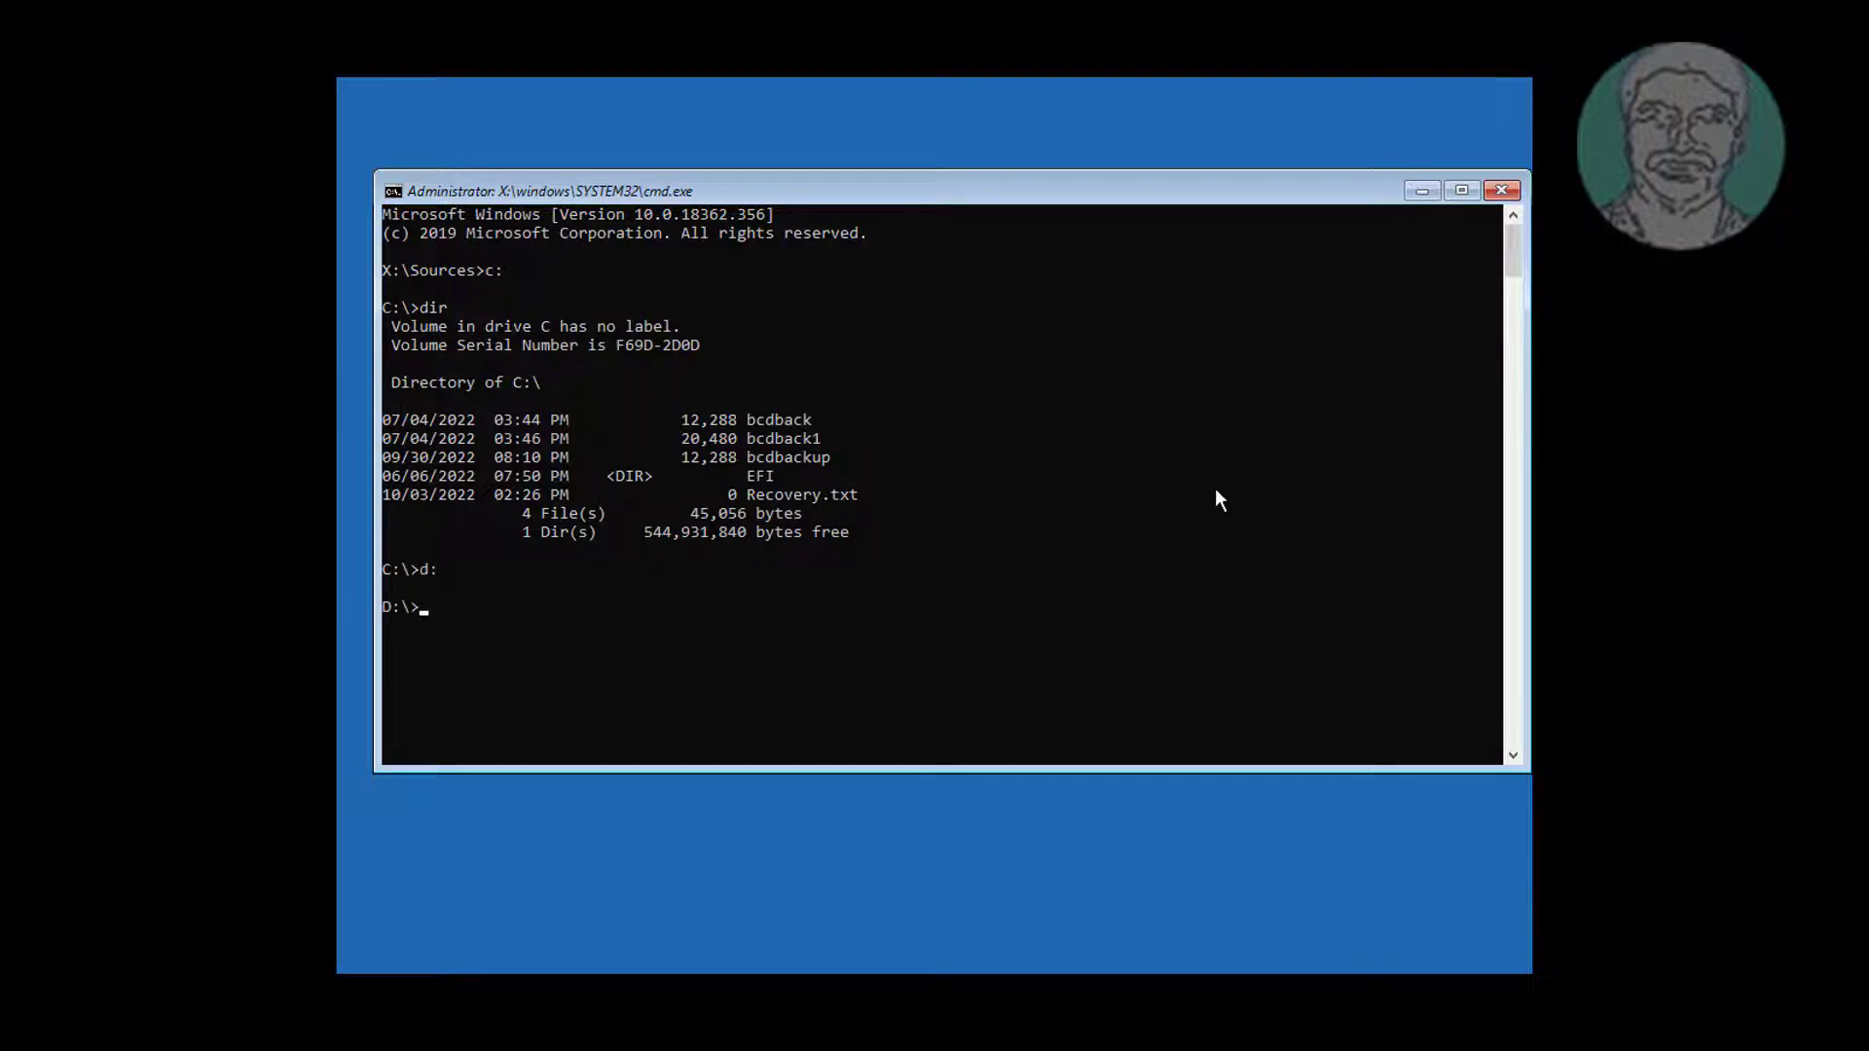
type("dir")
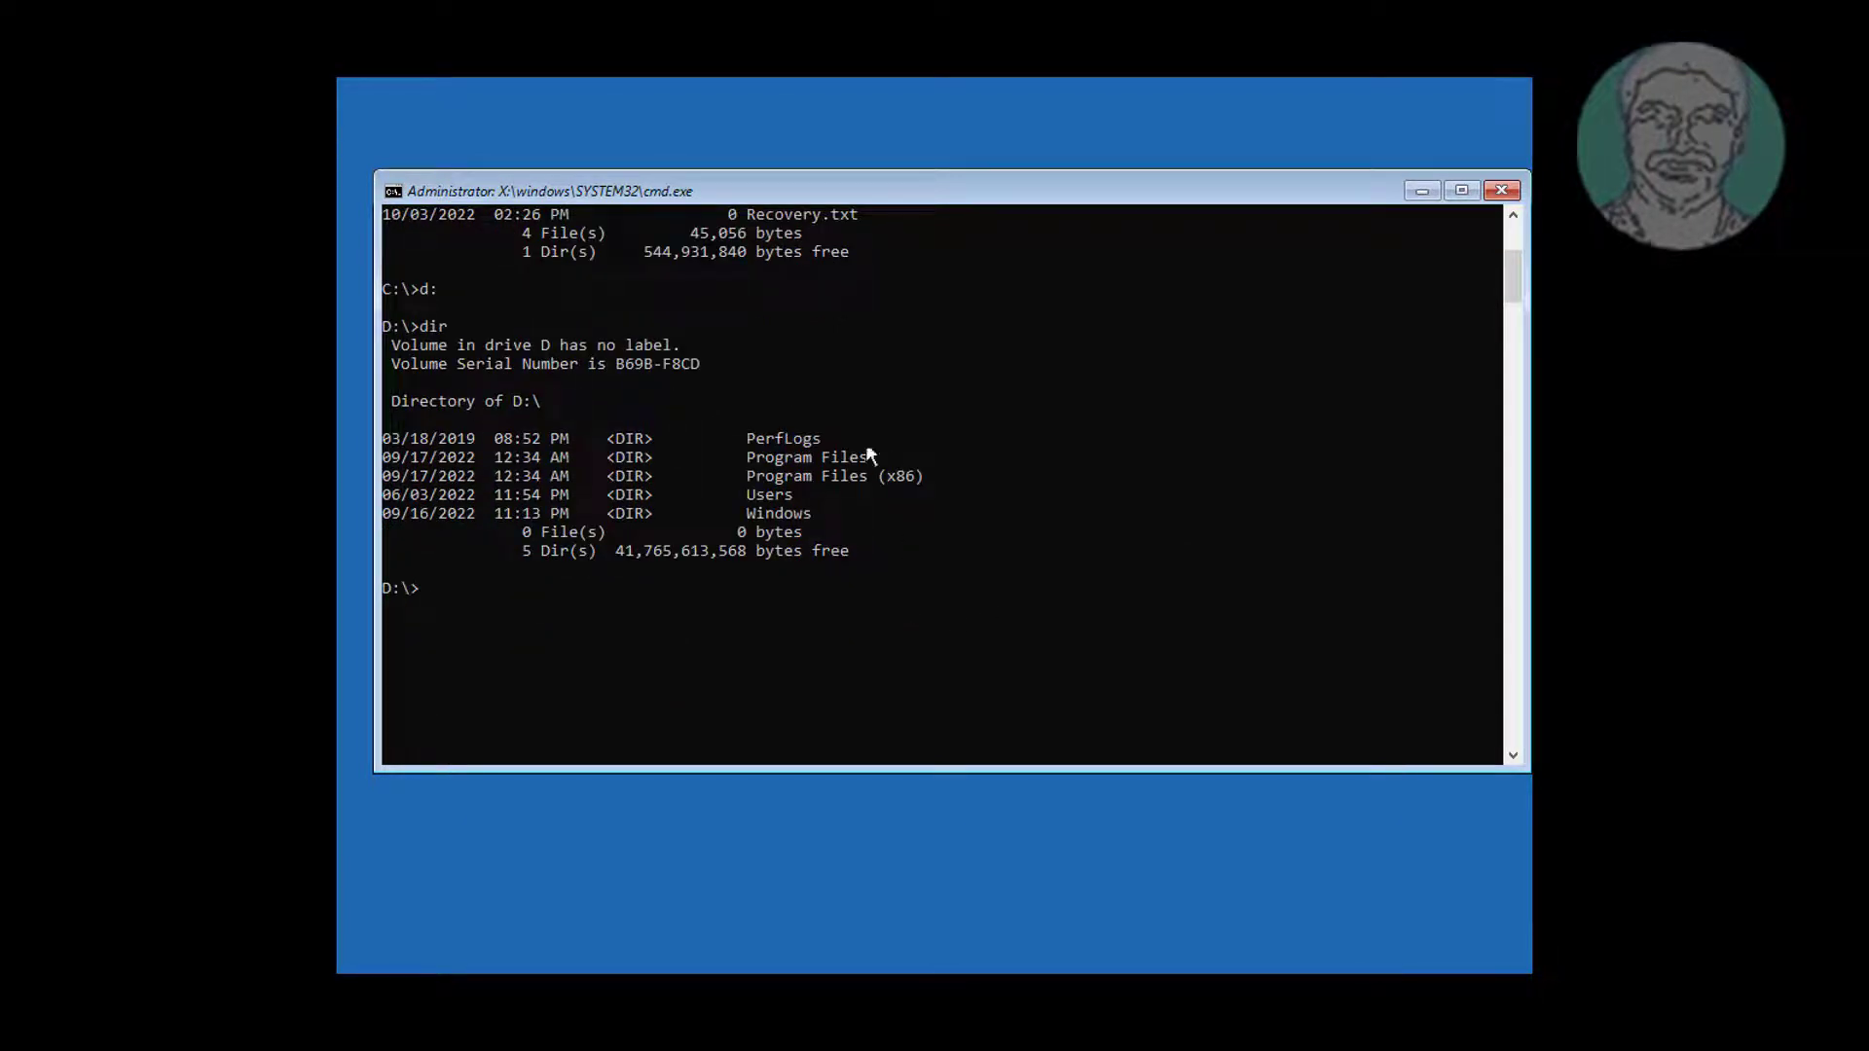
mouse_move(1133, 528)
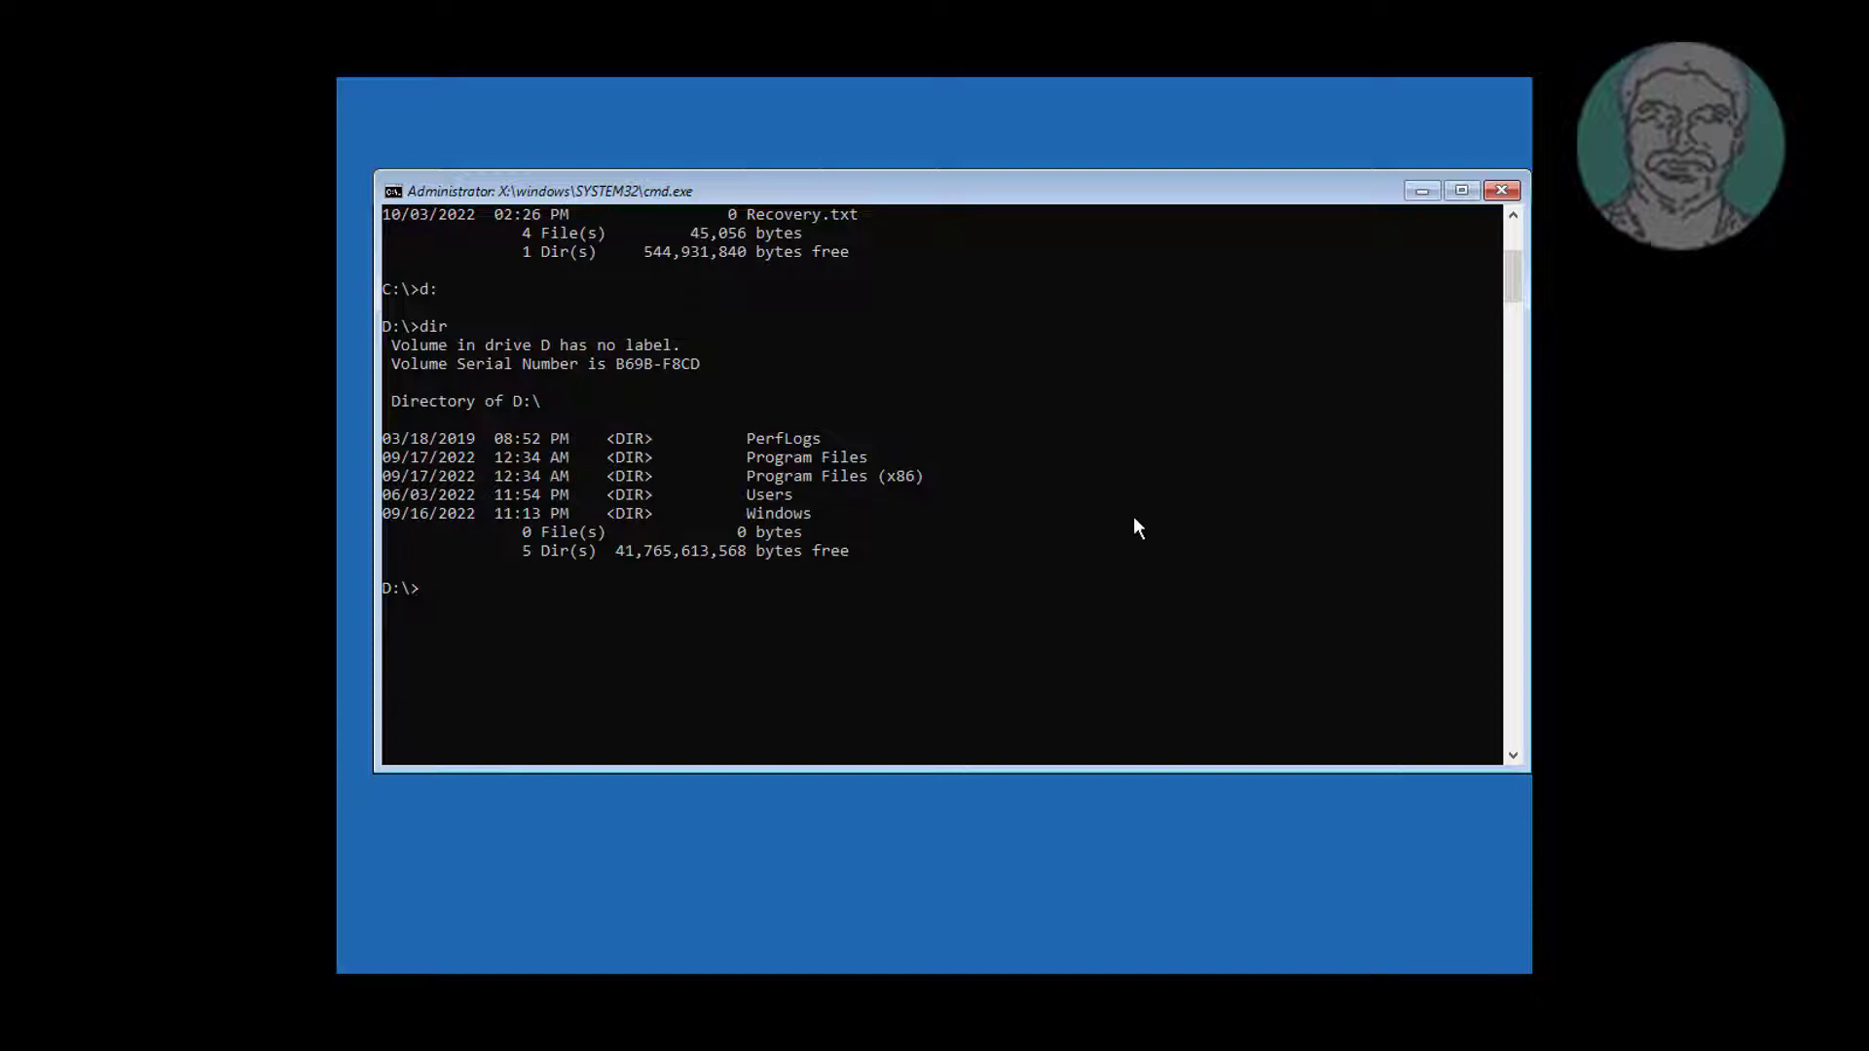
type("sfc /scann")
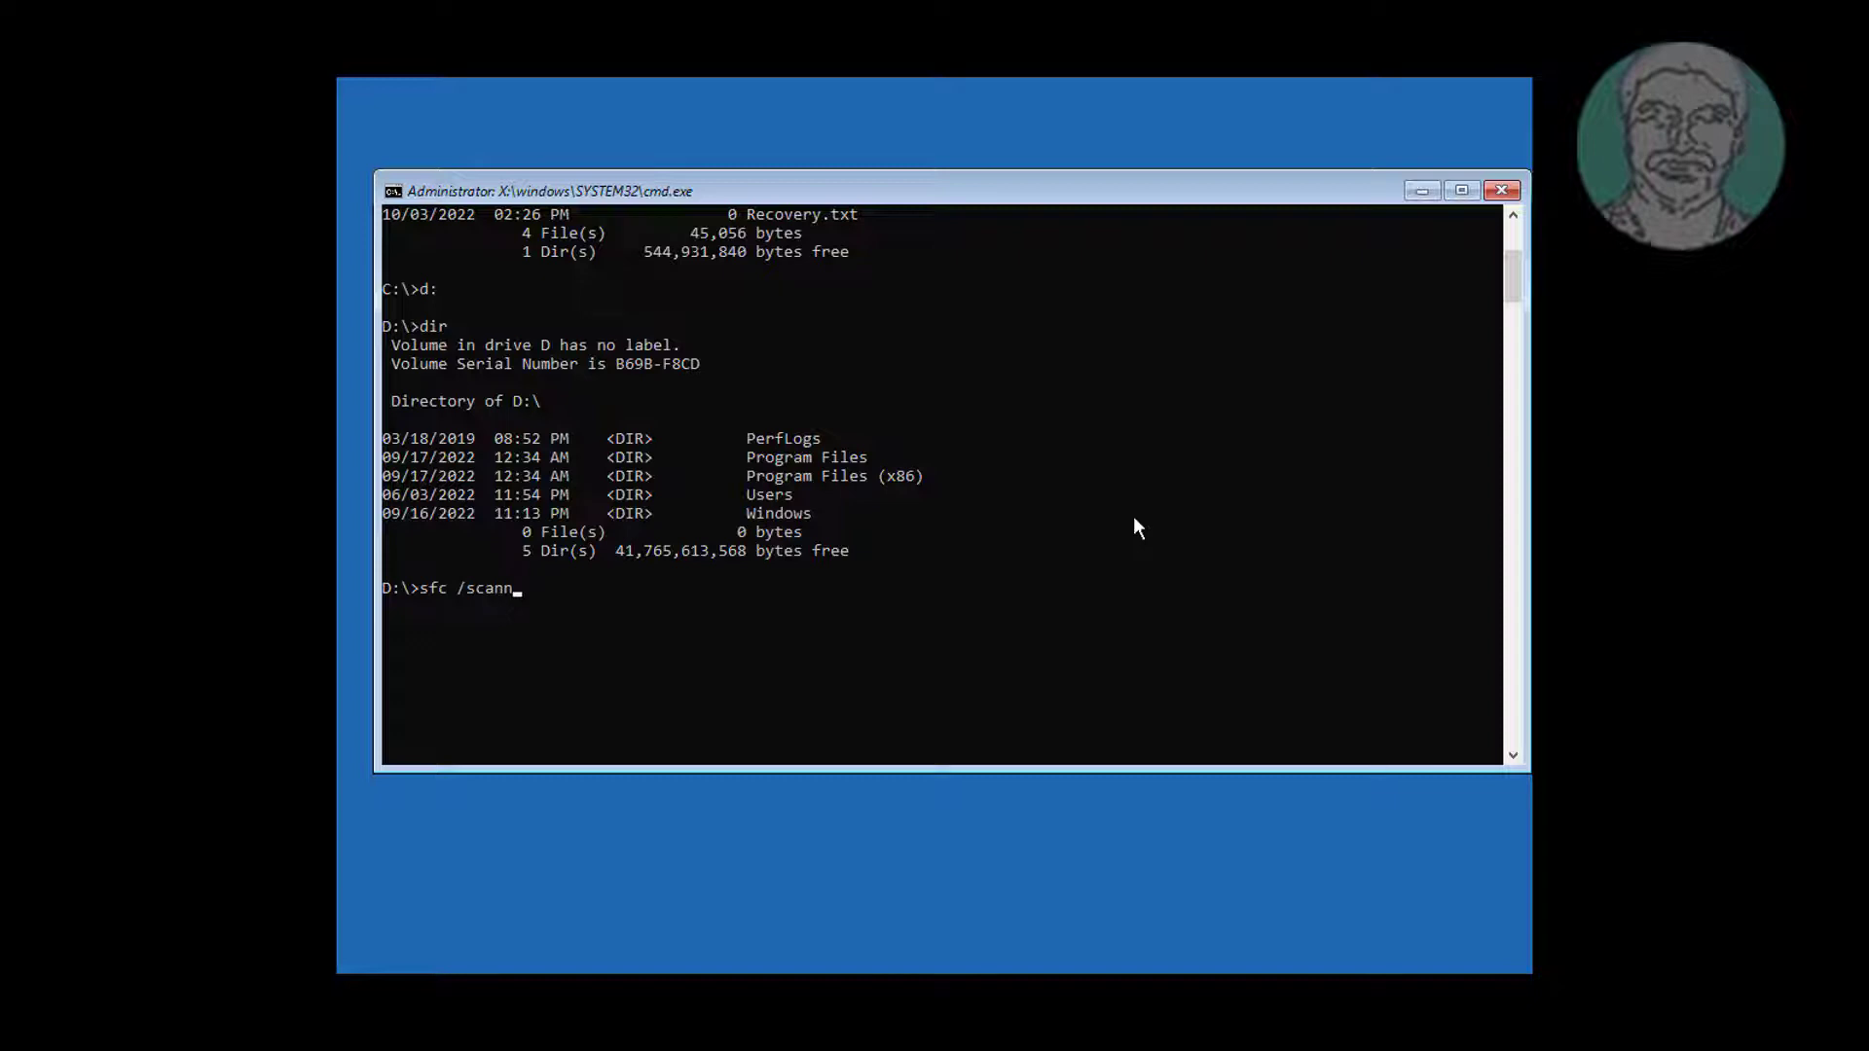
Run sfc /scannow /offbootdir=d: /offwindir=d:\windows and wait for the scan to finish
type("ow /off")
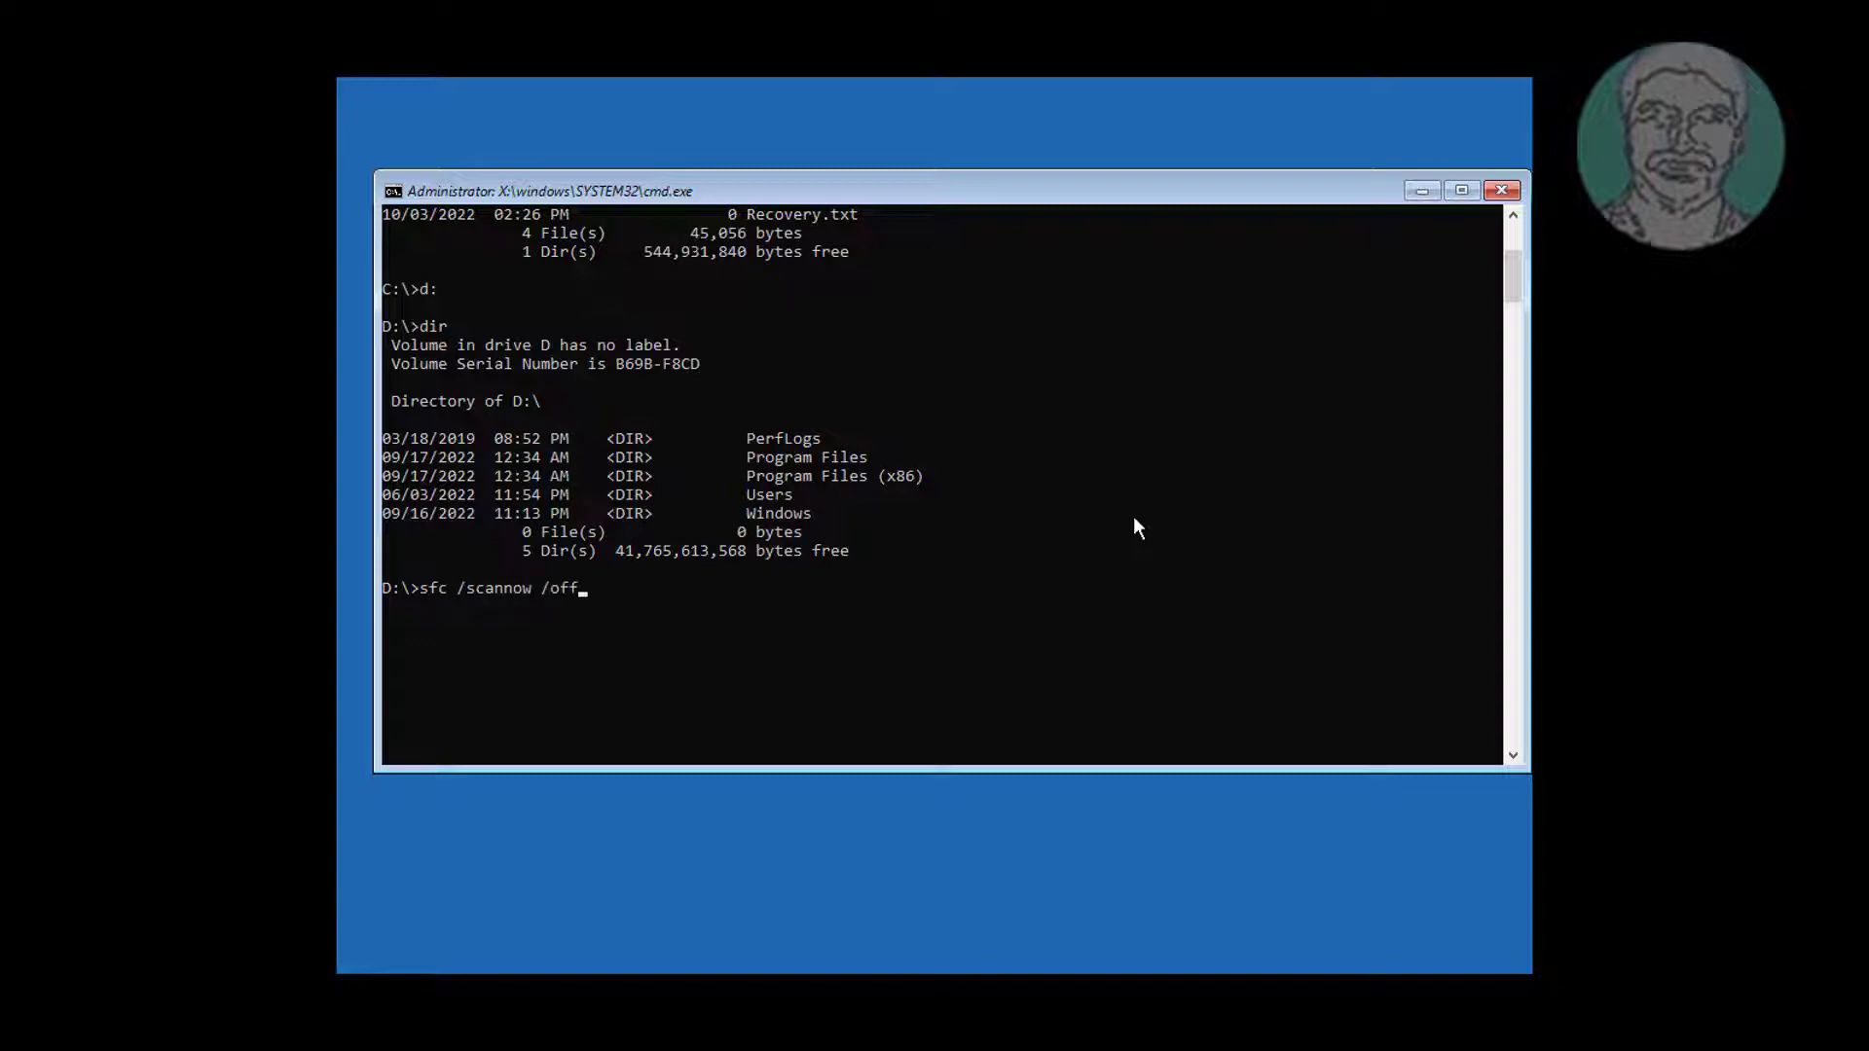
type("b")
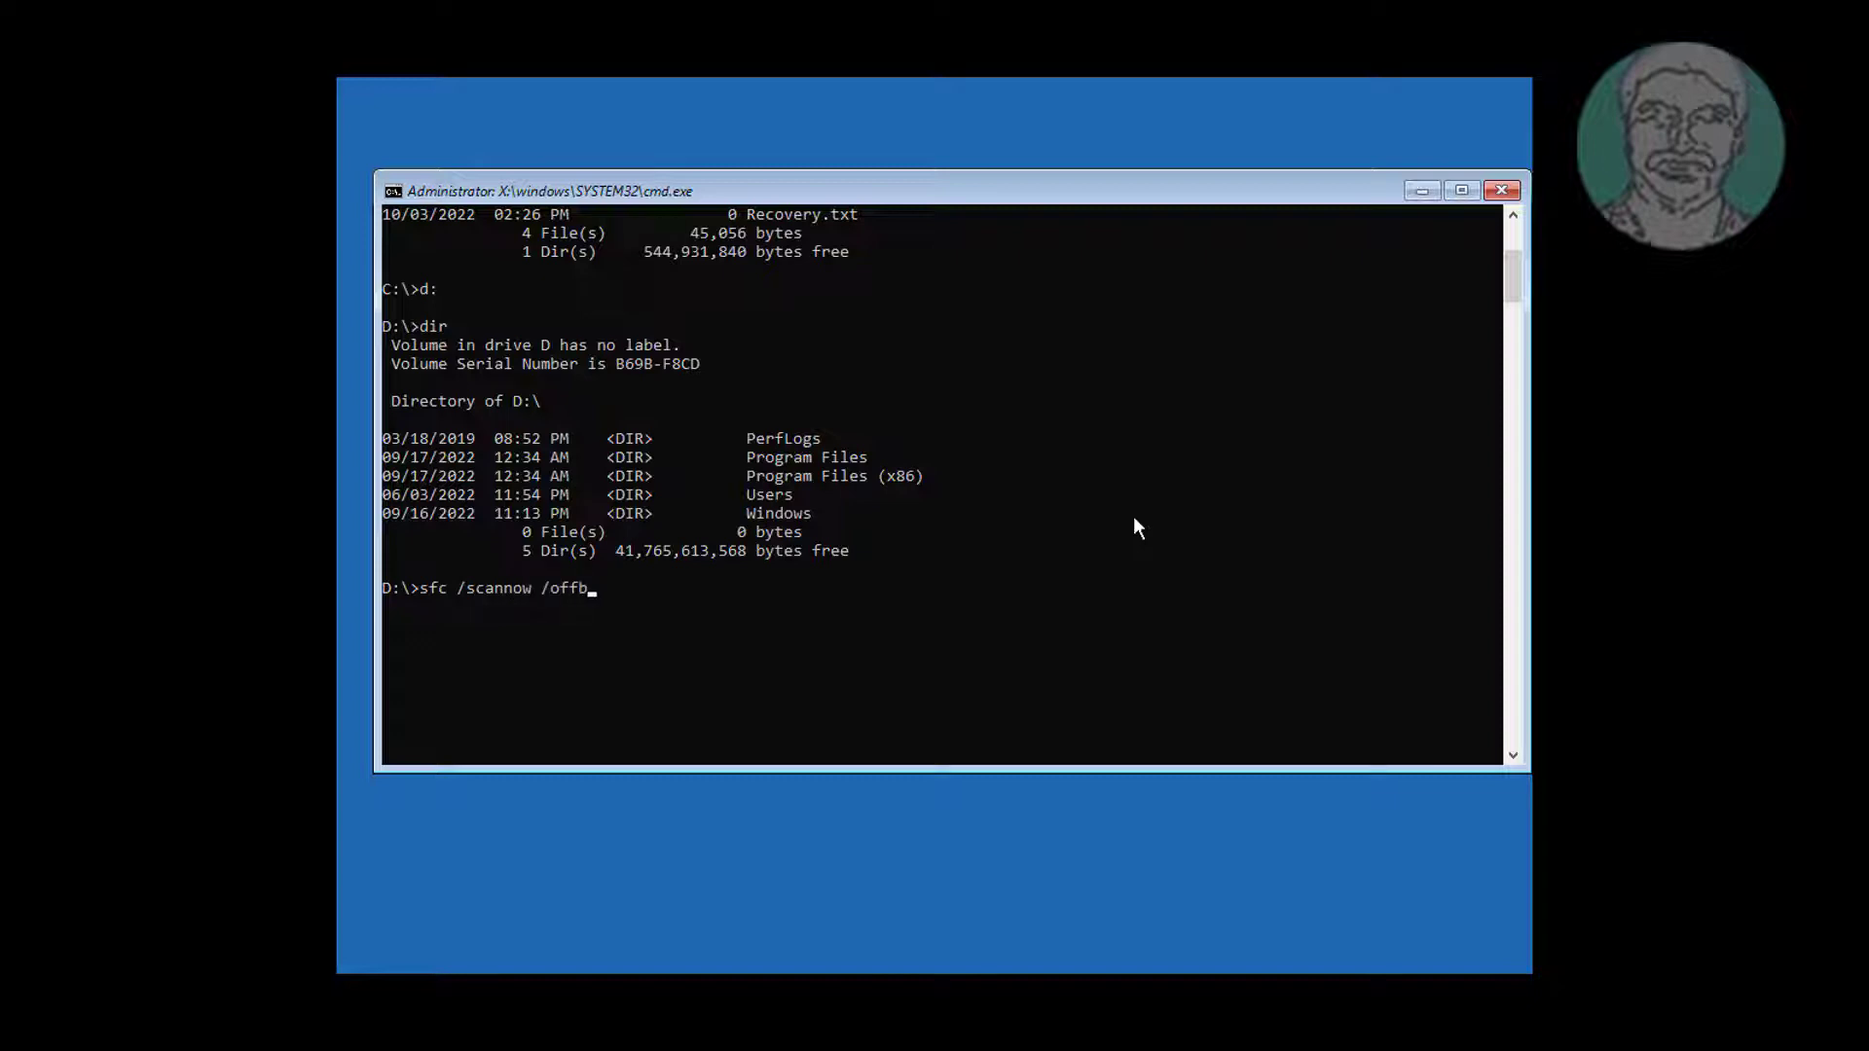
type("ootdir")
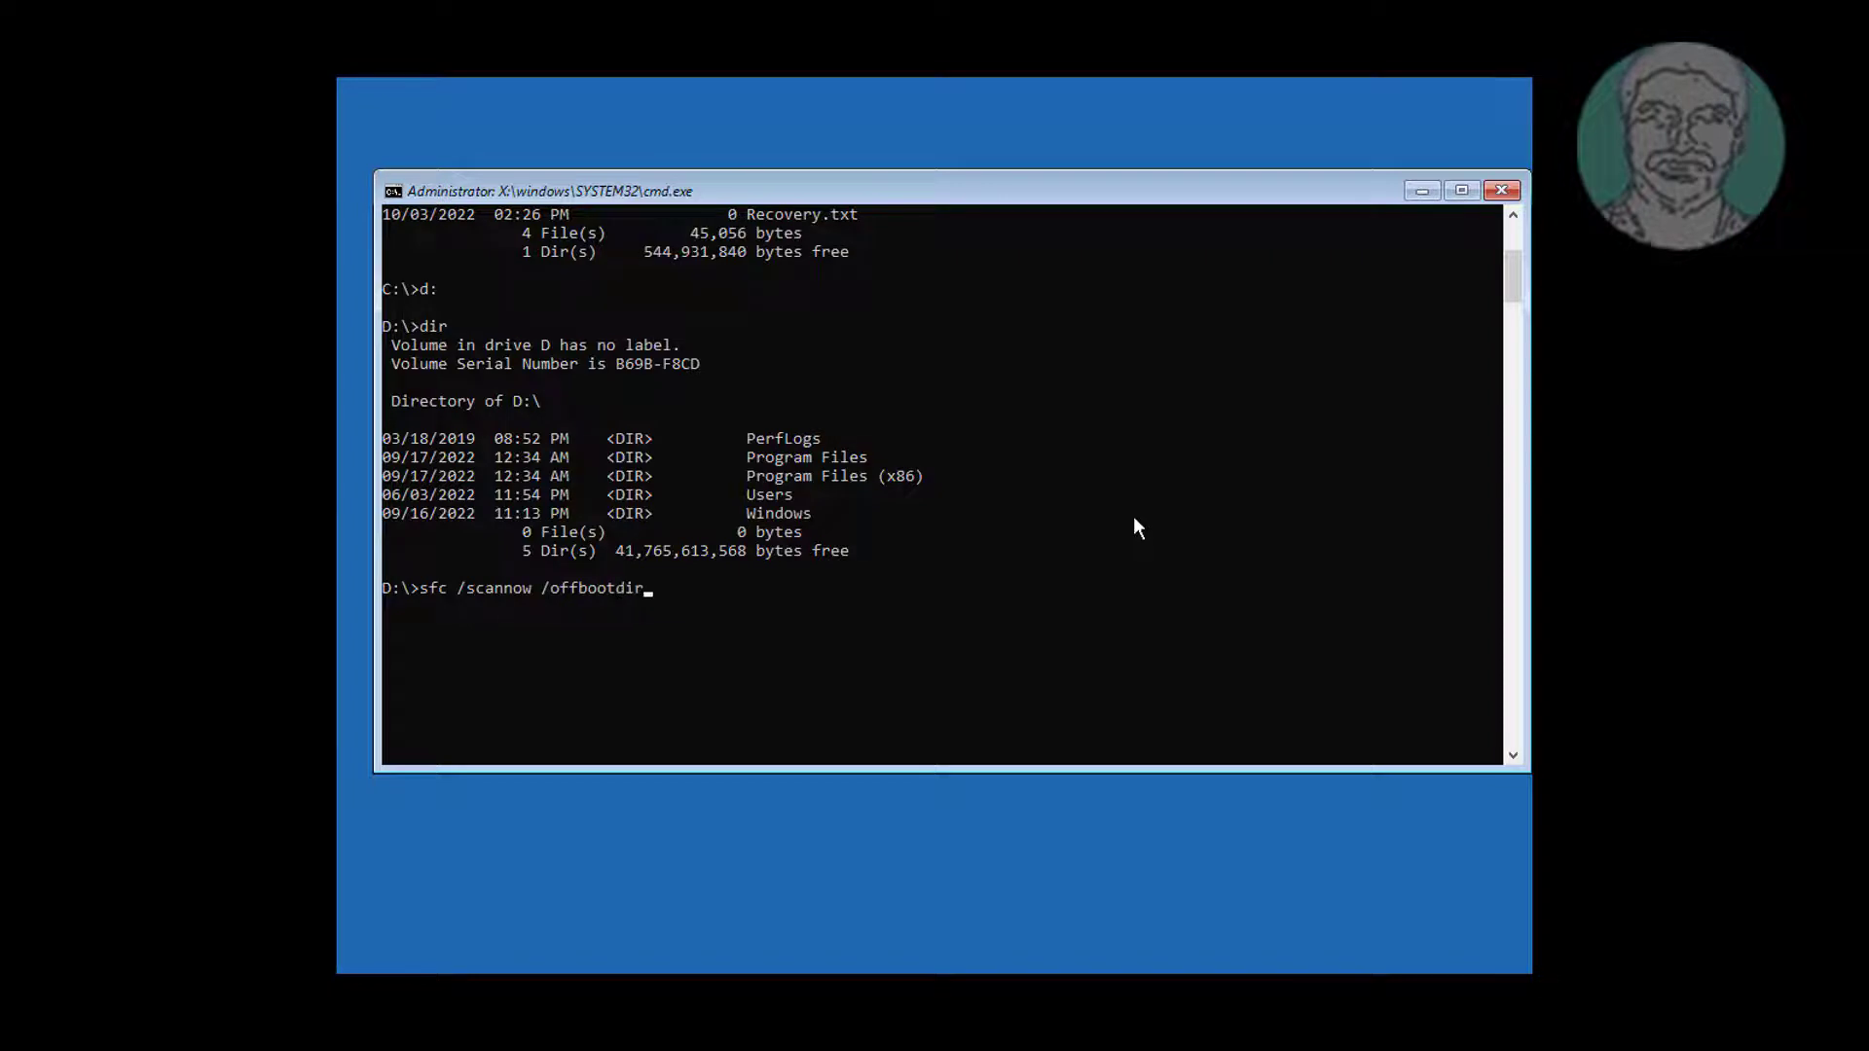
type("=d:")
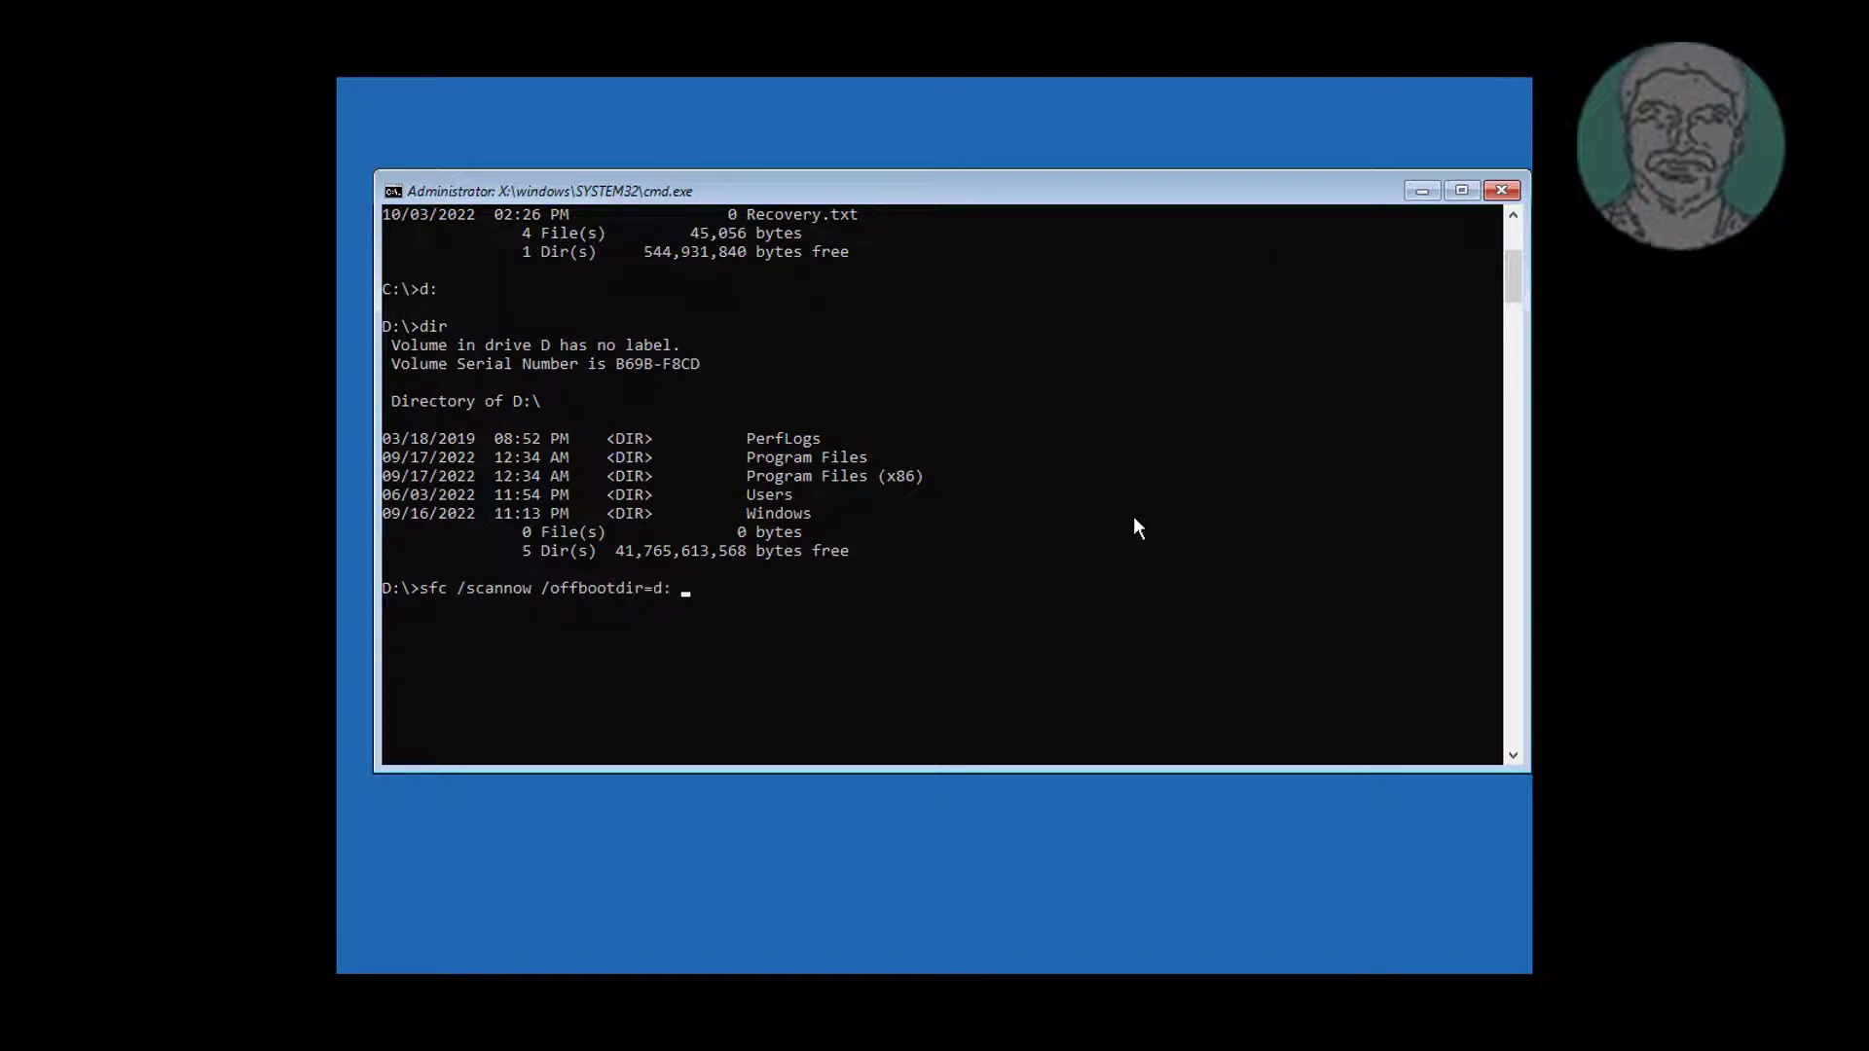
type("/")
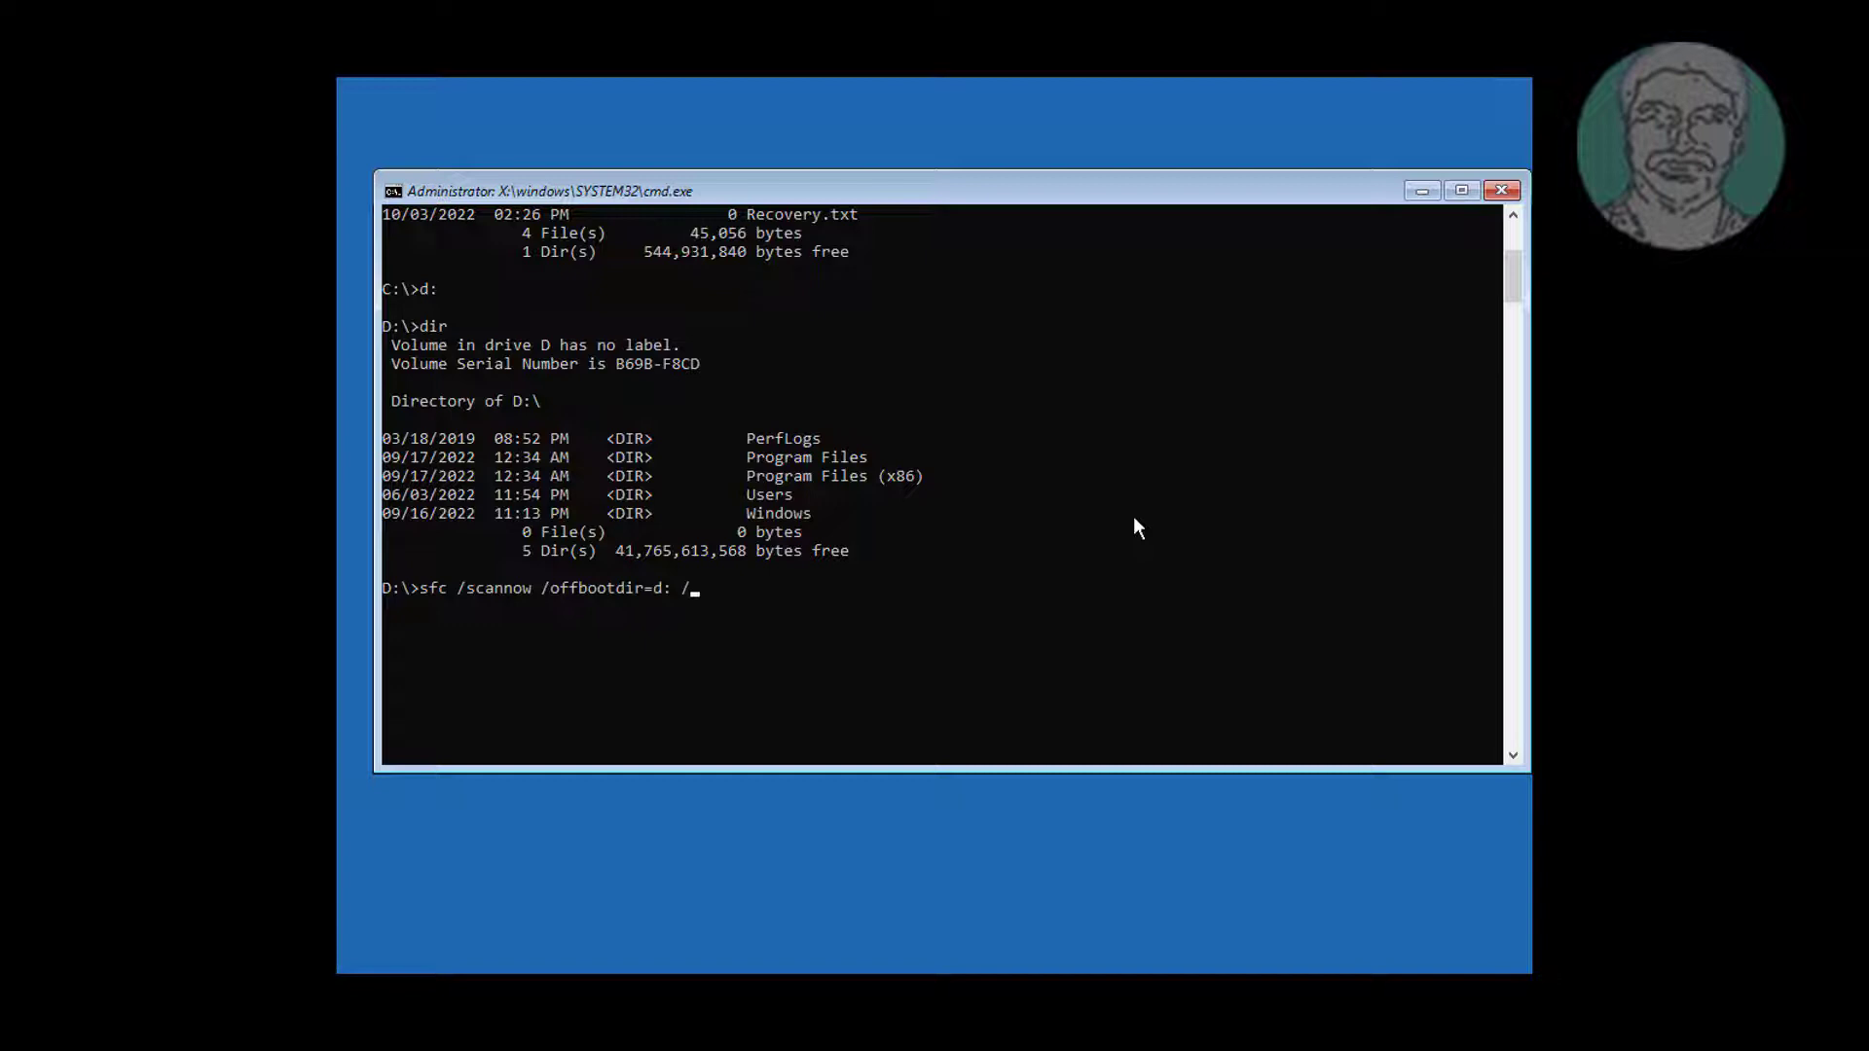
type("offwin")
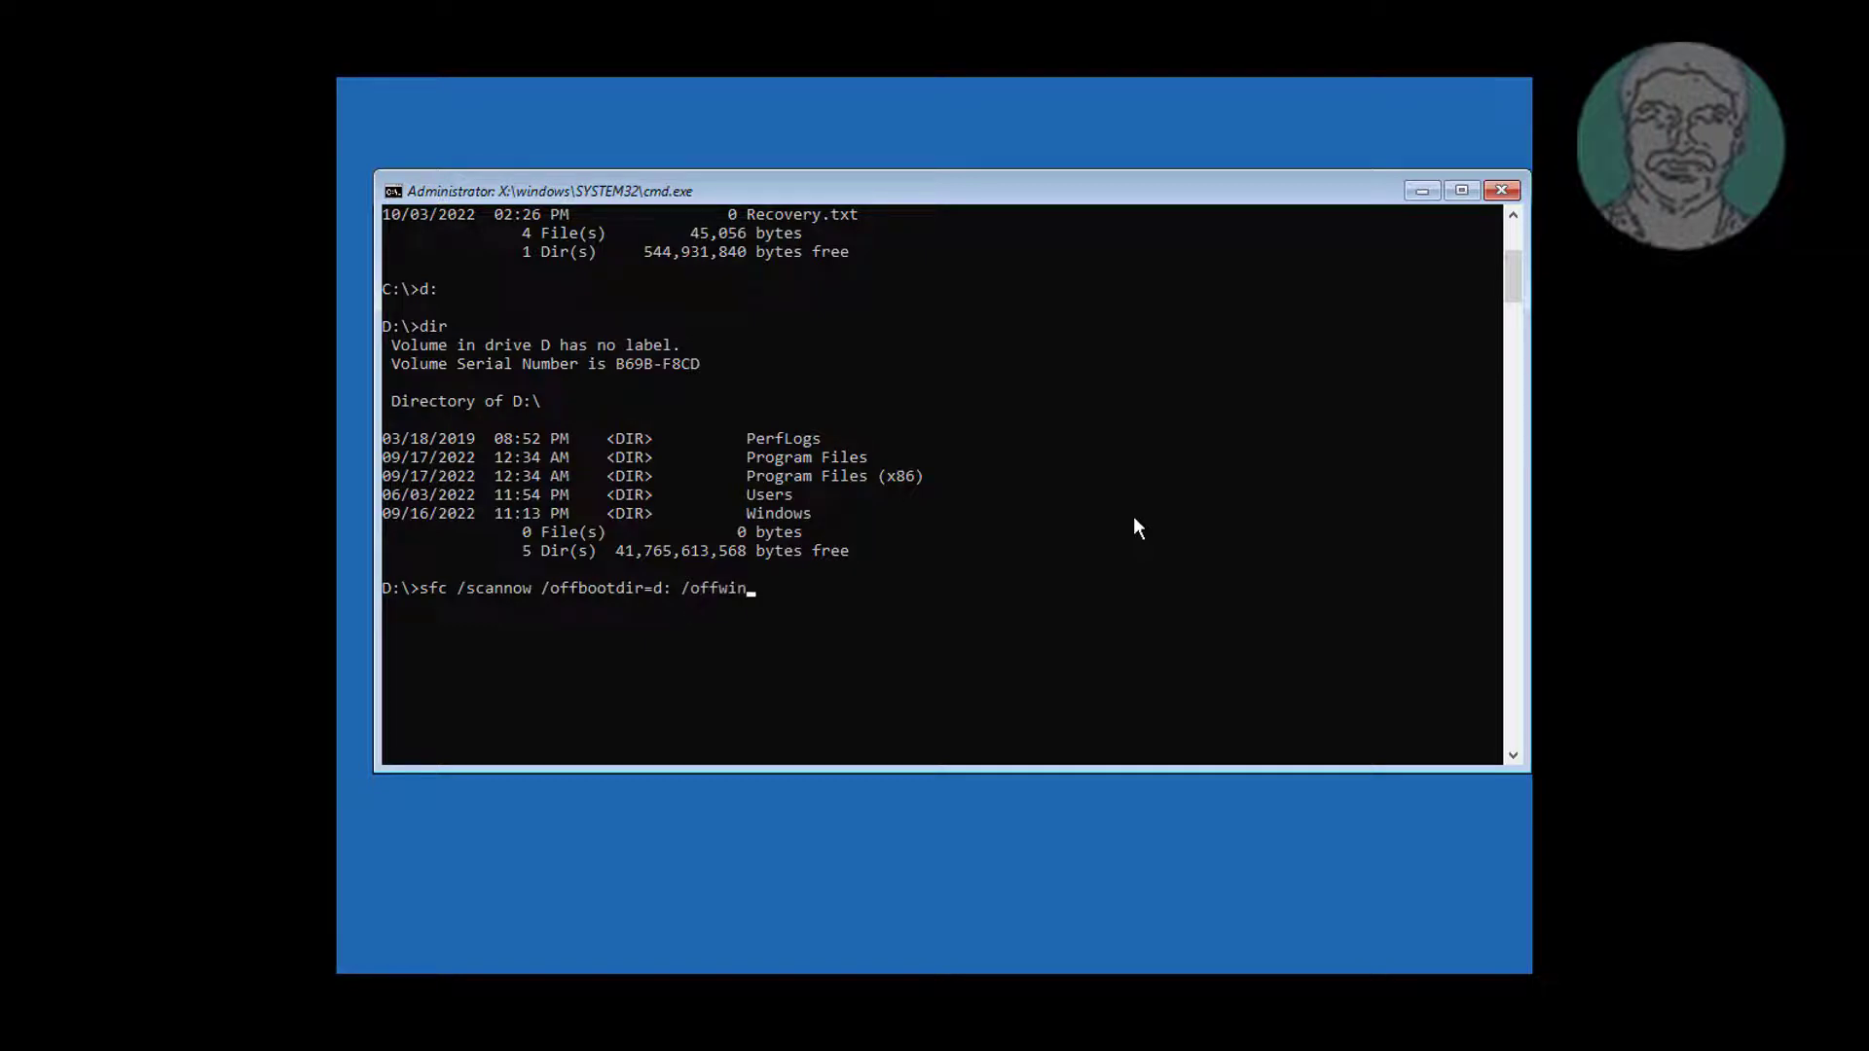
type("dir")
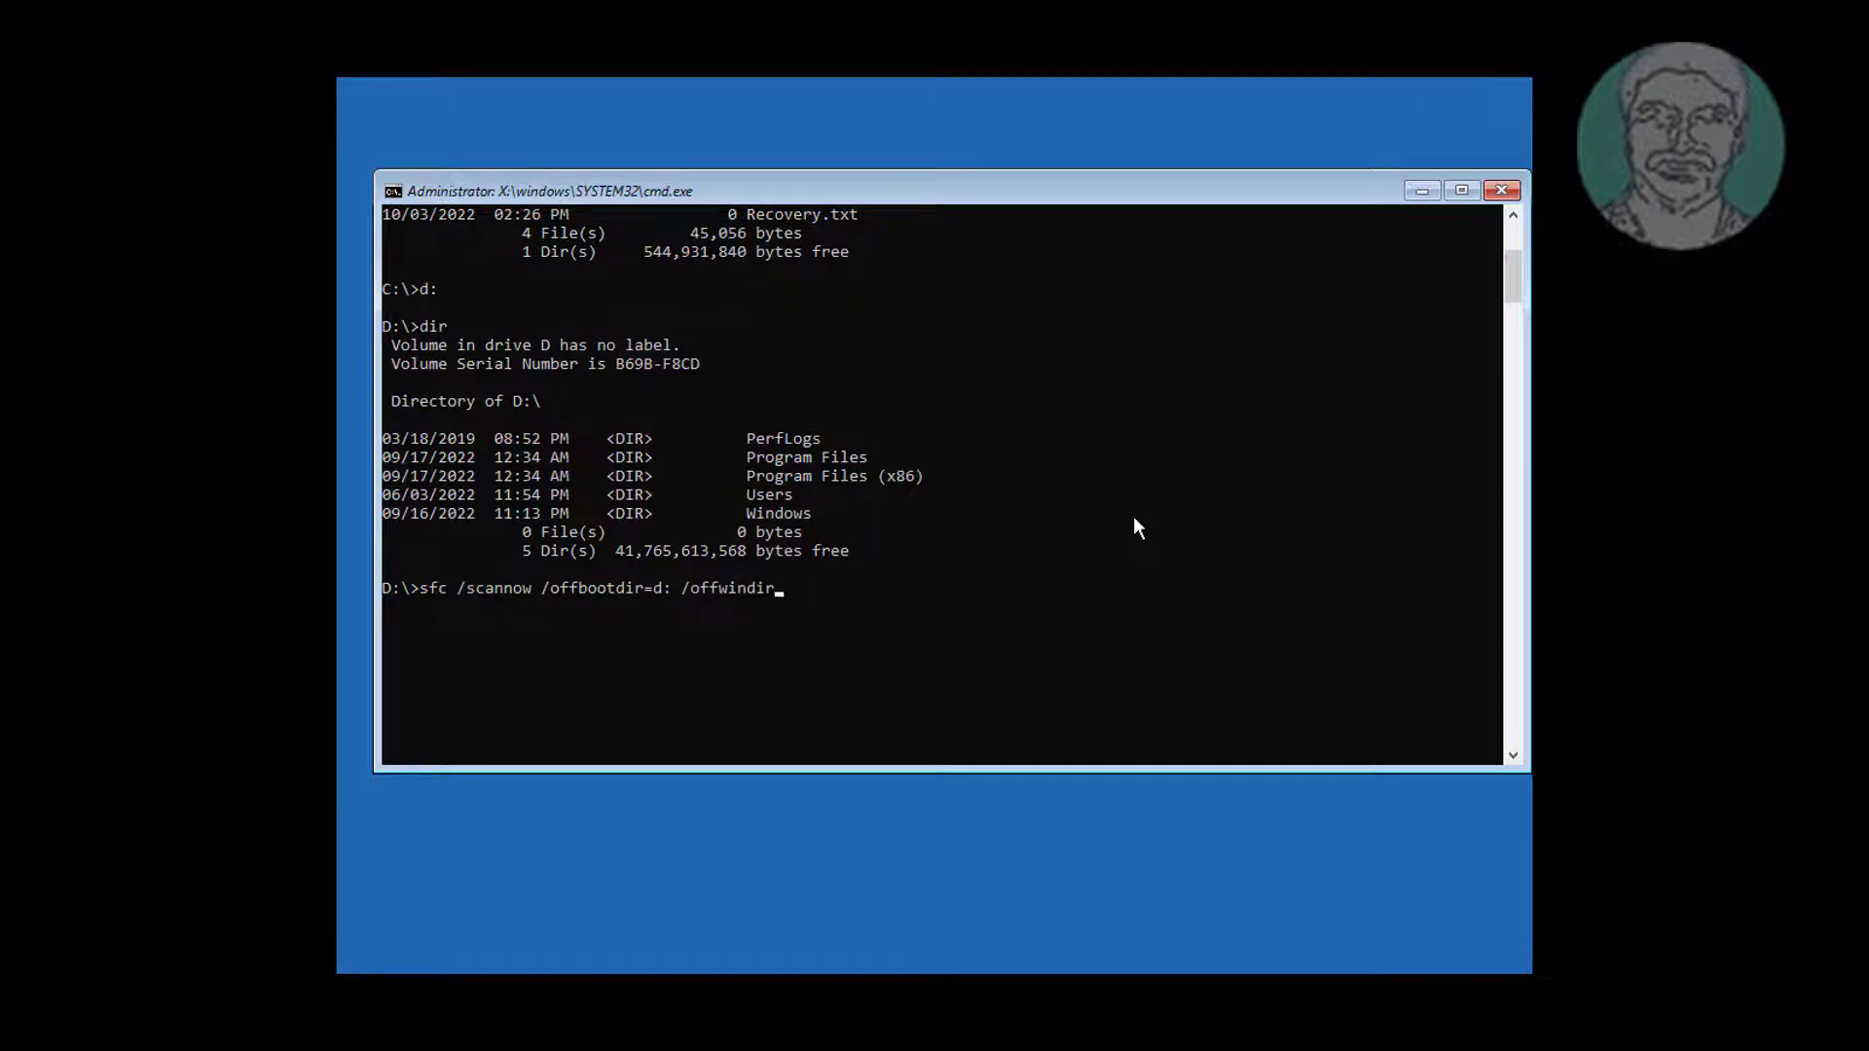
type("=d:")
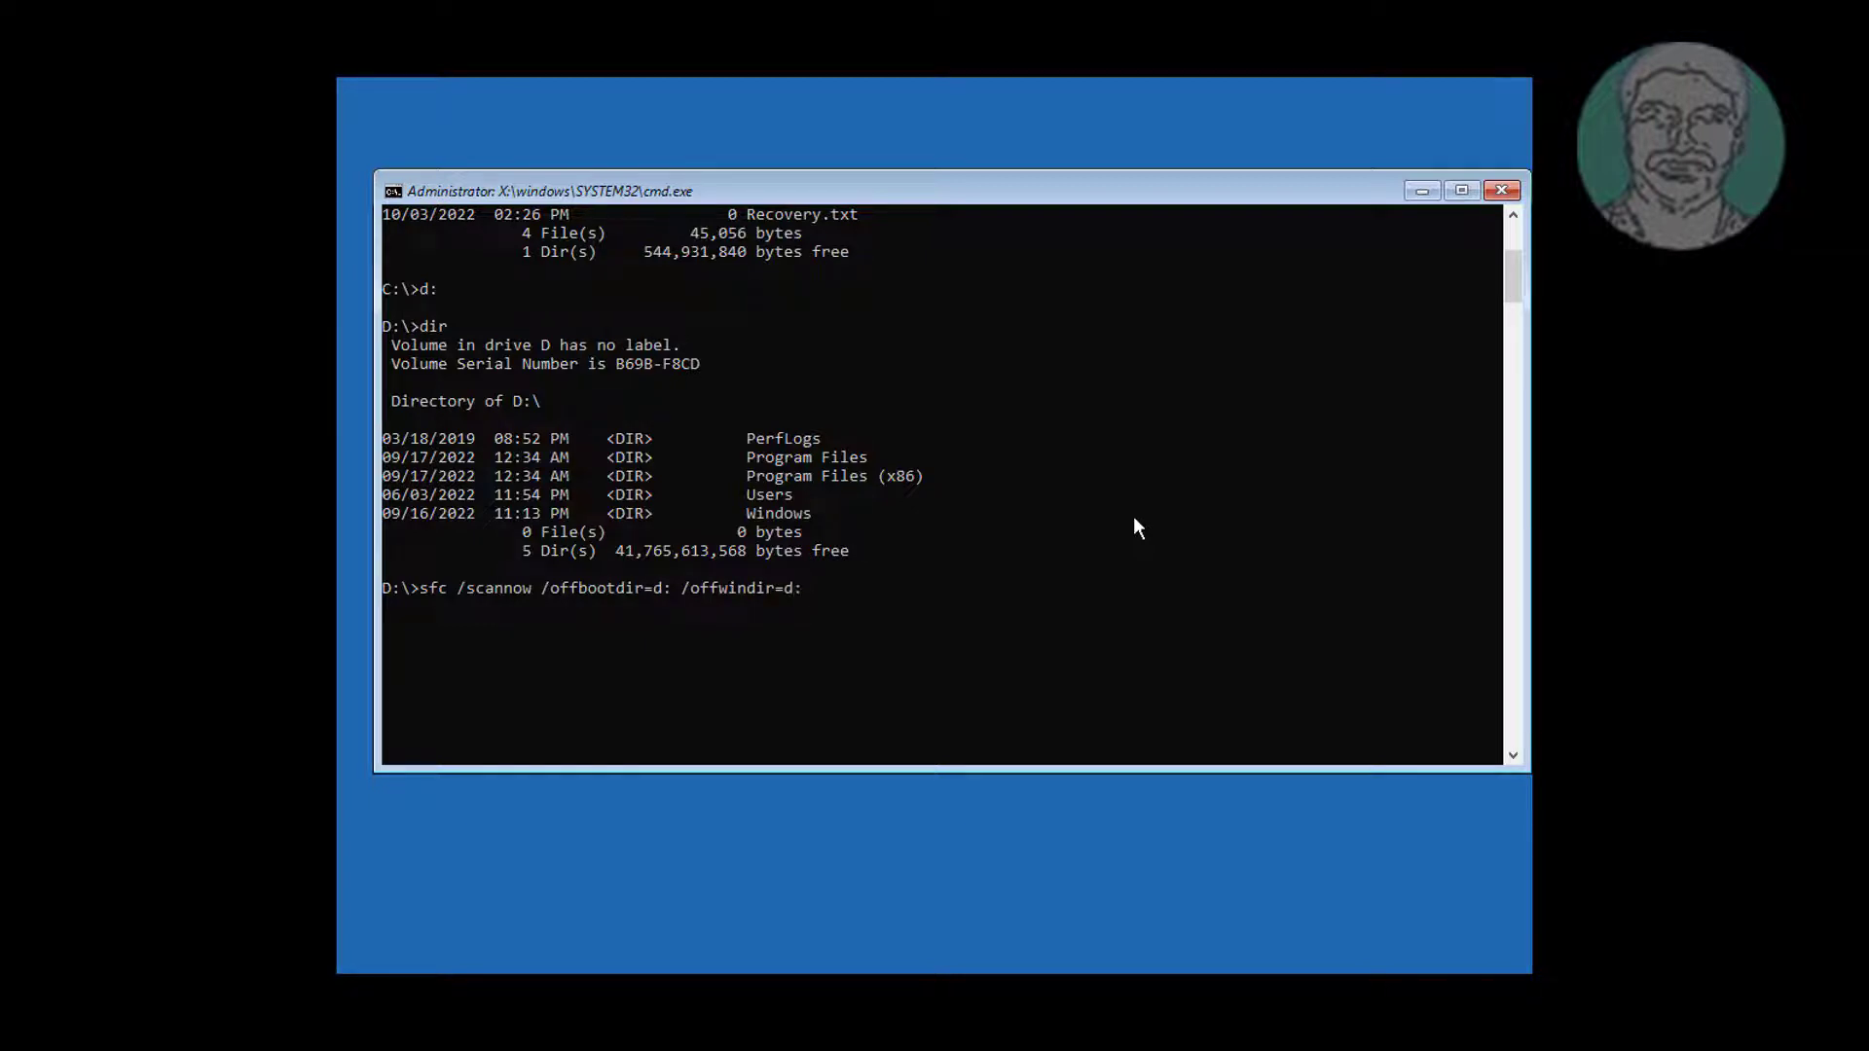
type("\\windows")
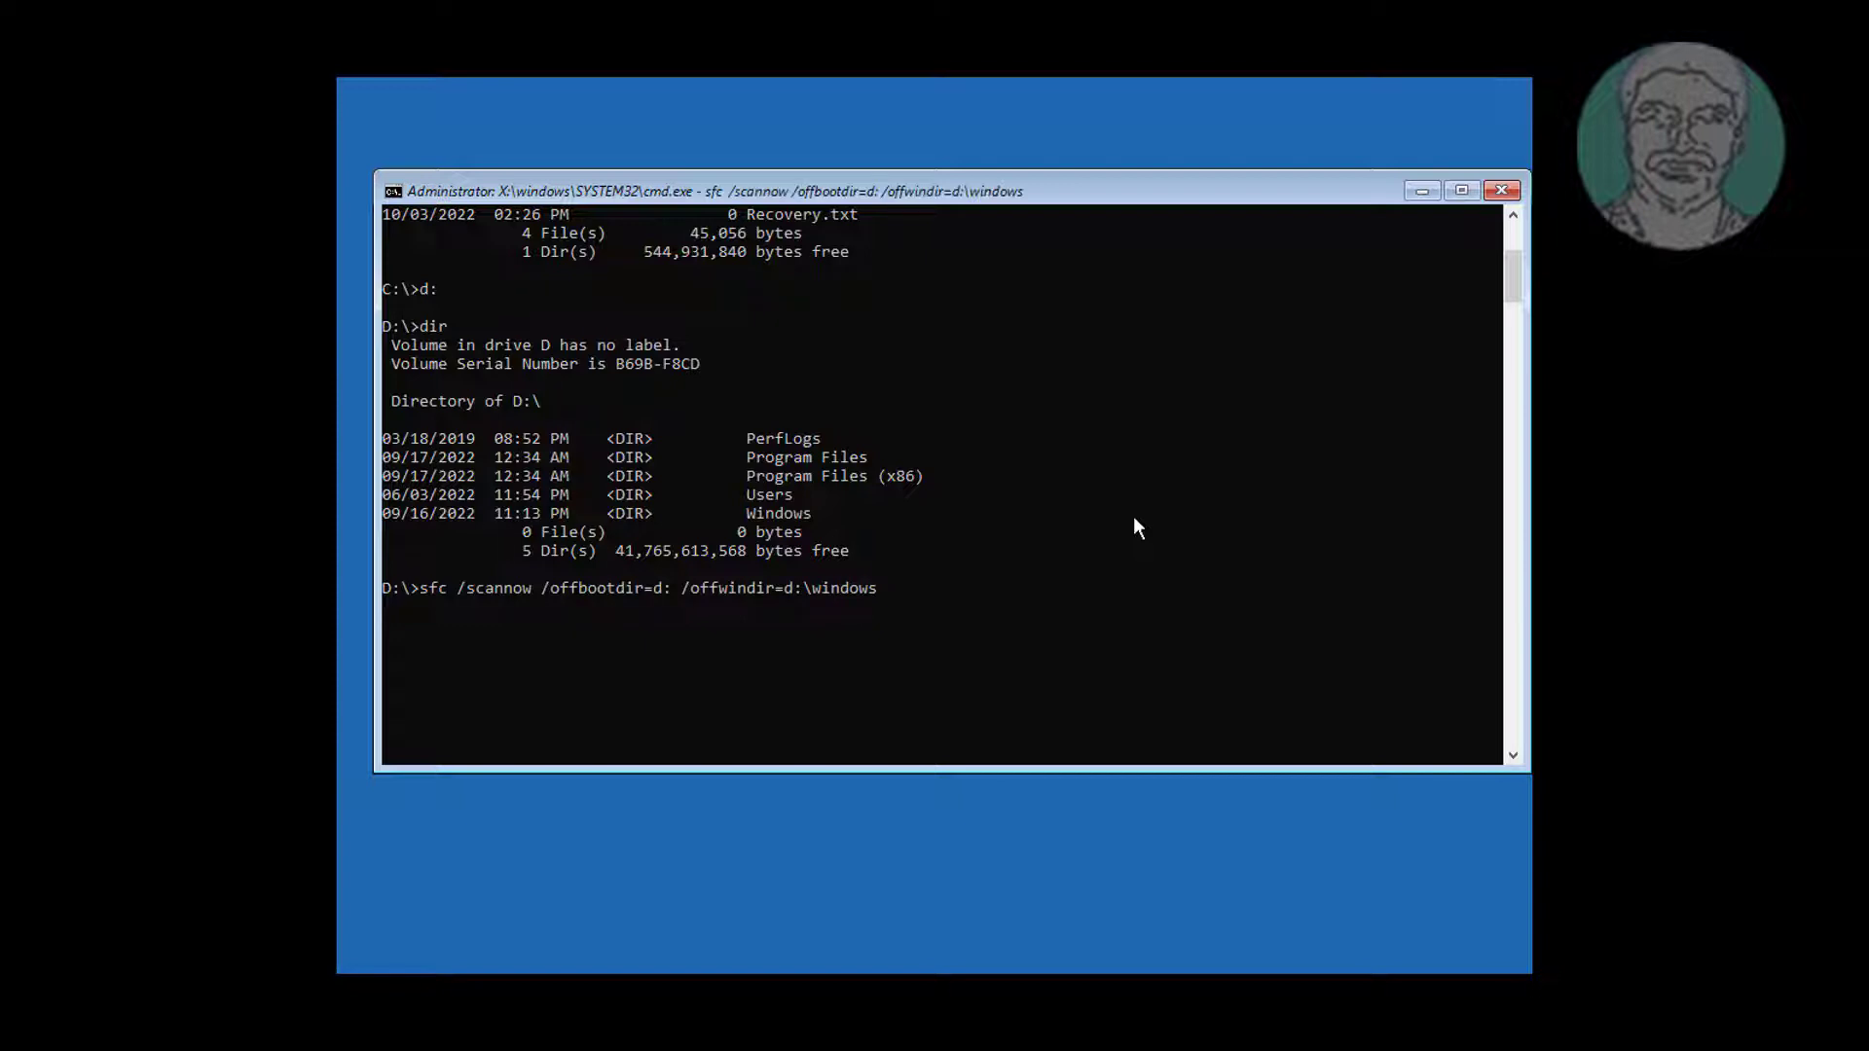
key("enter")
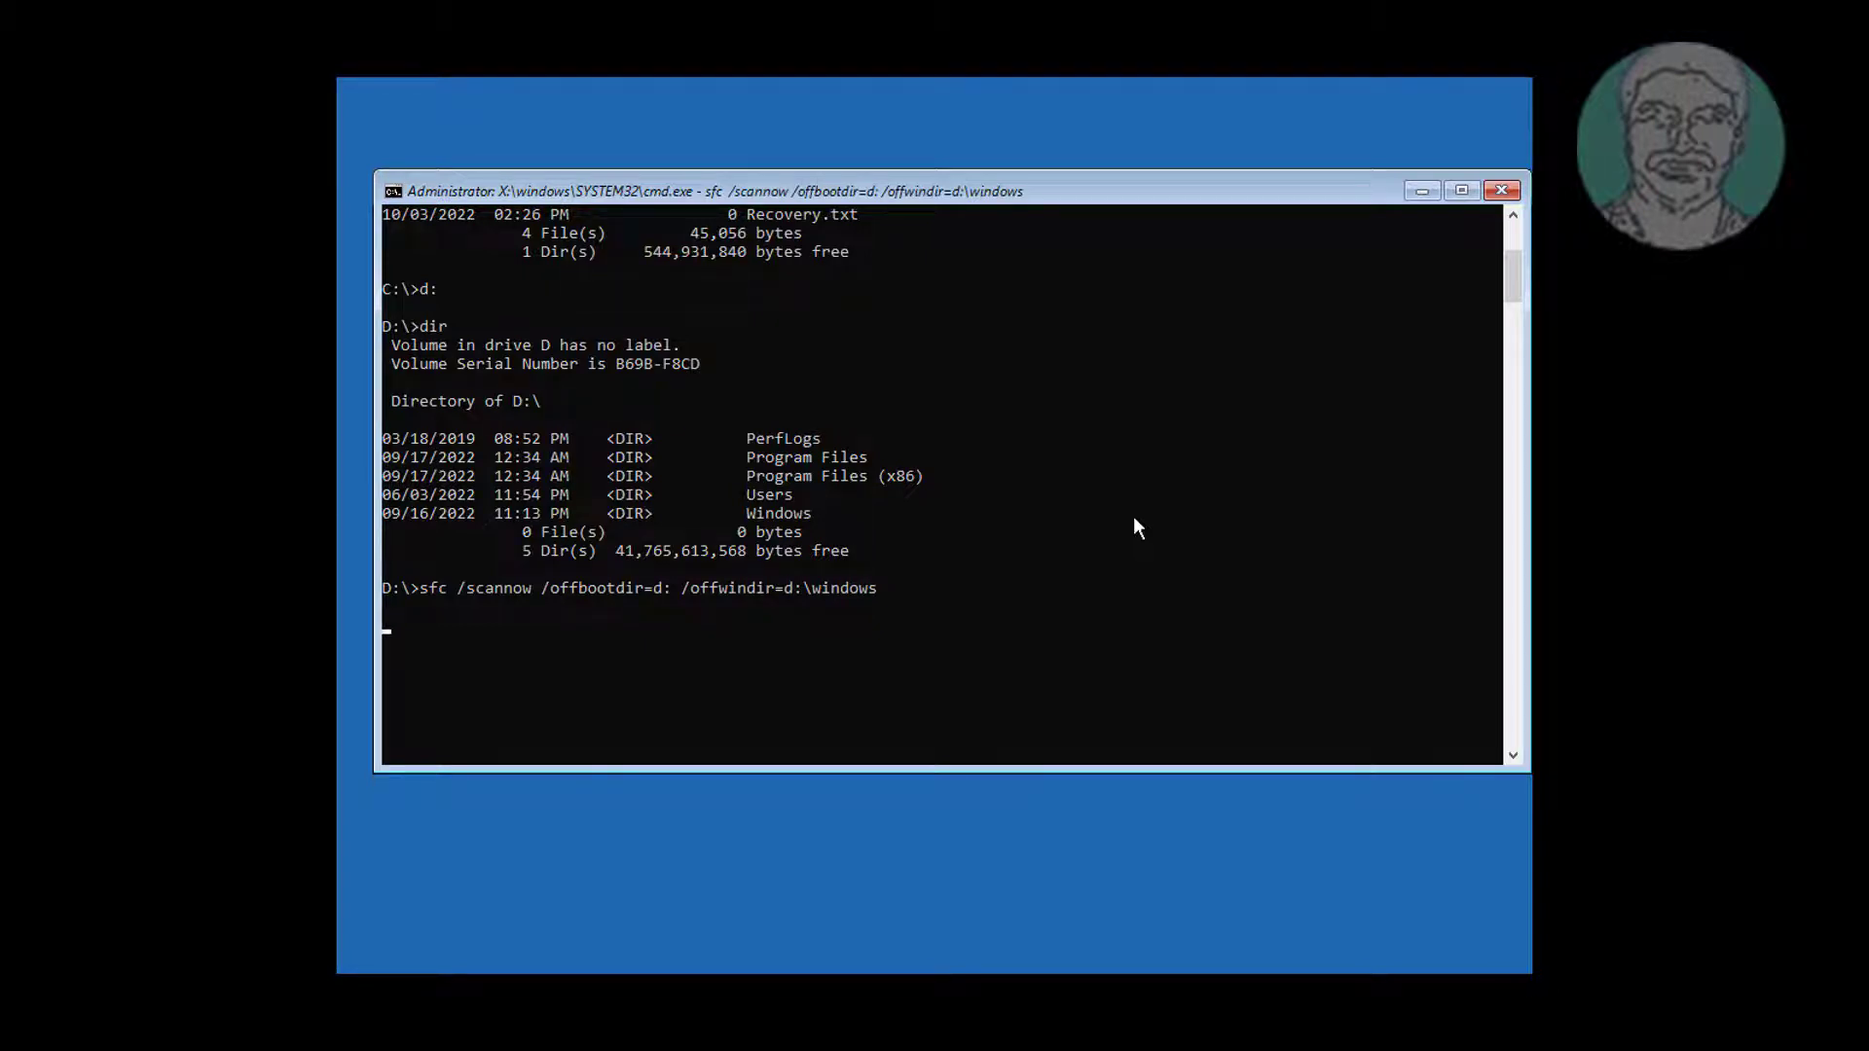
key("enter")
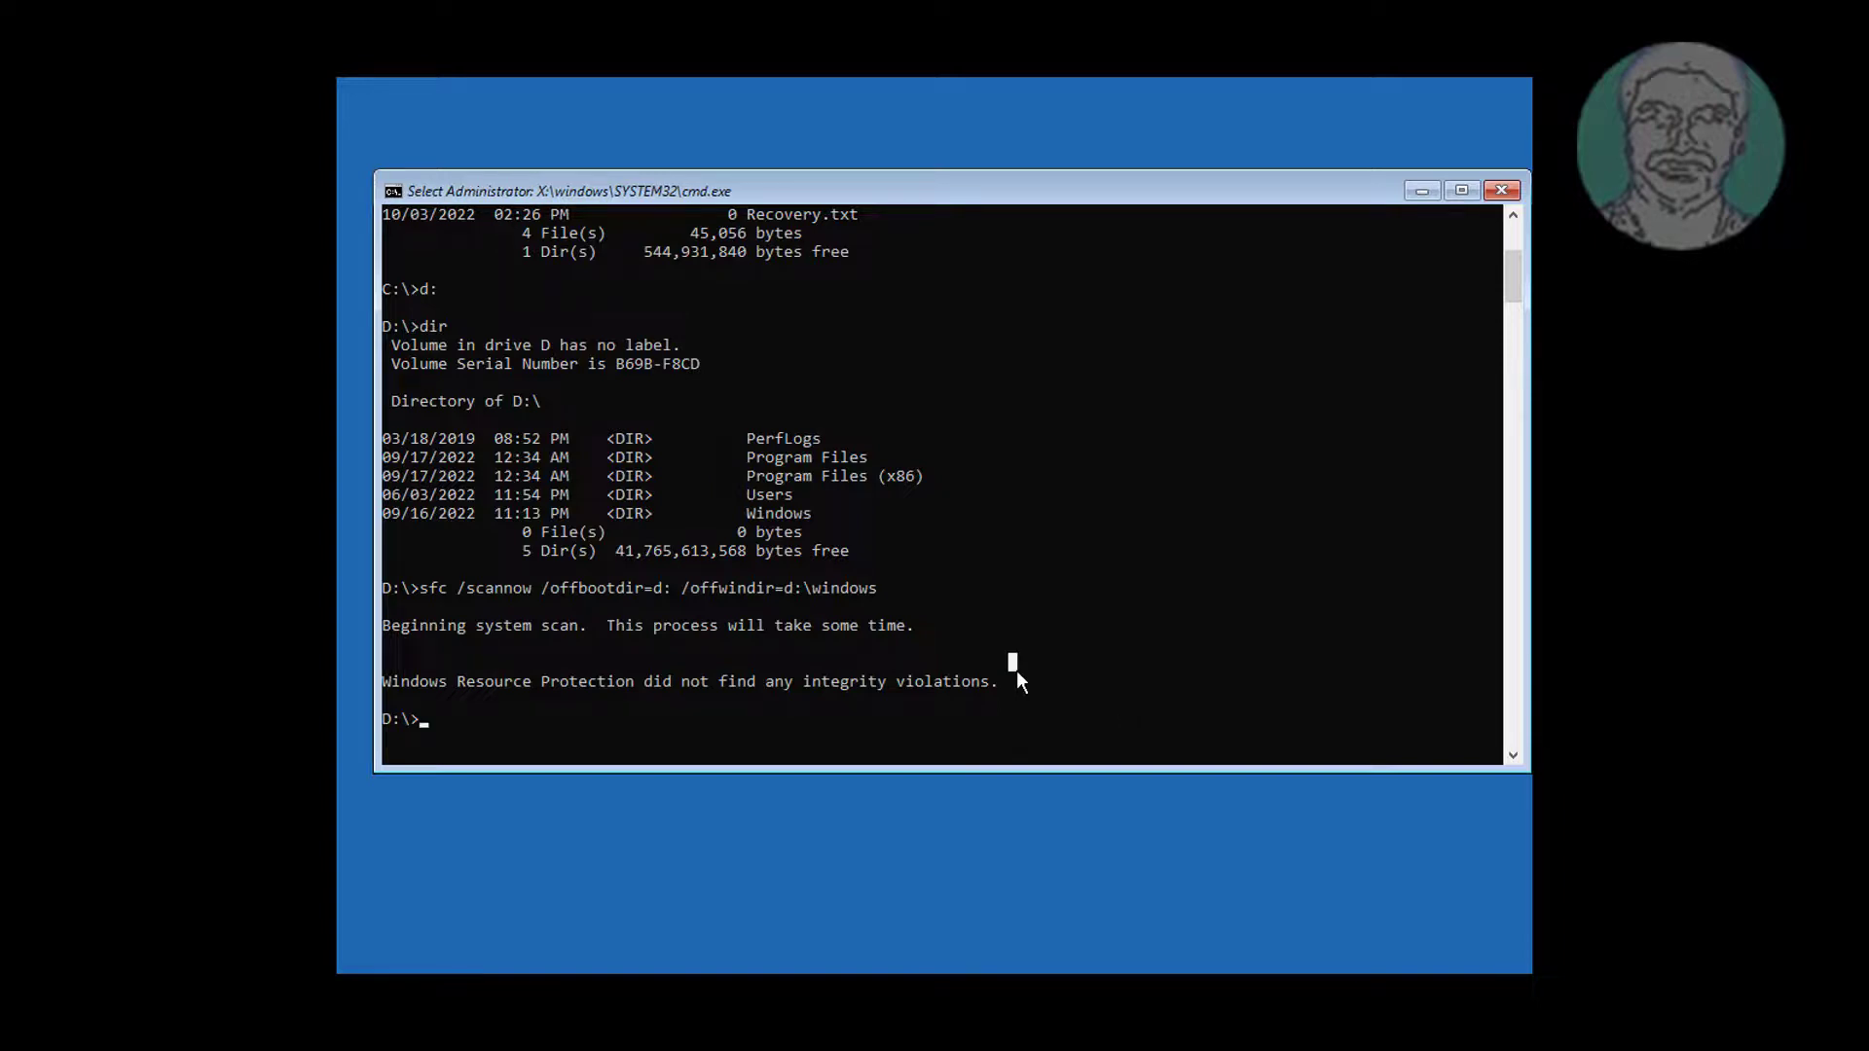
Run chkdsk d: /r, forcing a dismount of drive D:
type("chk")
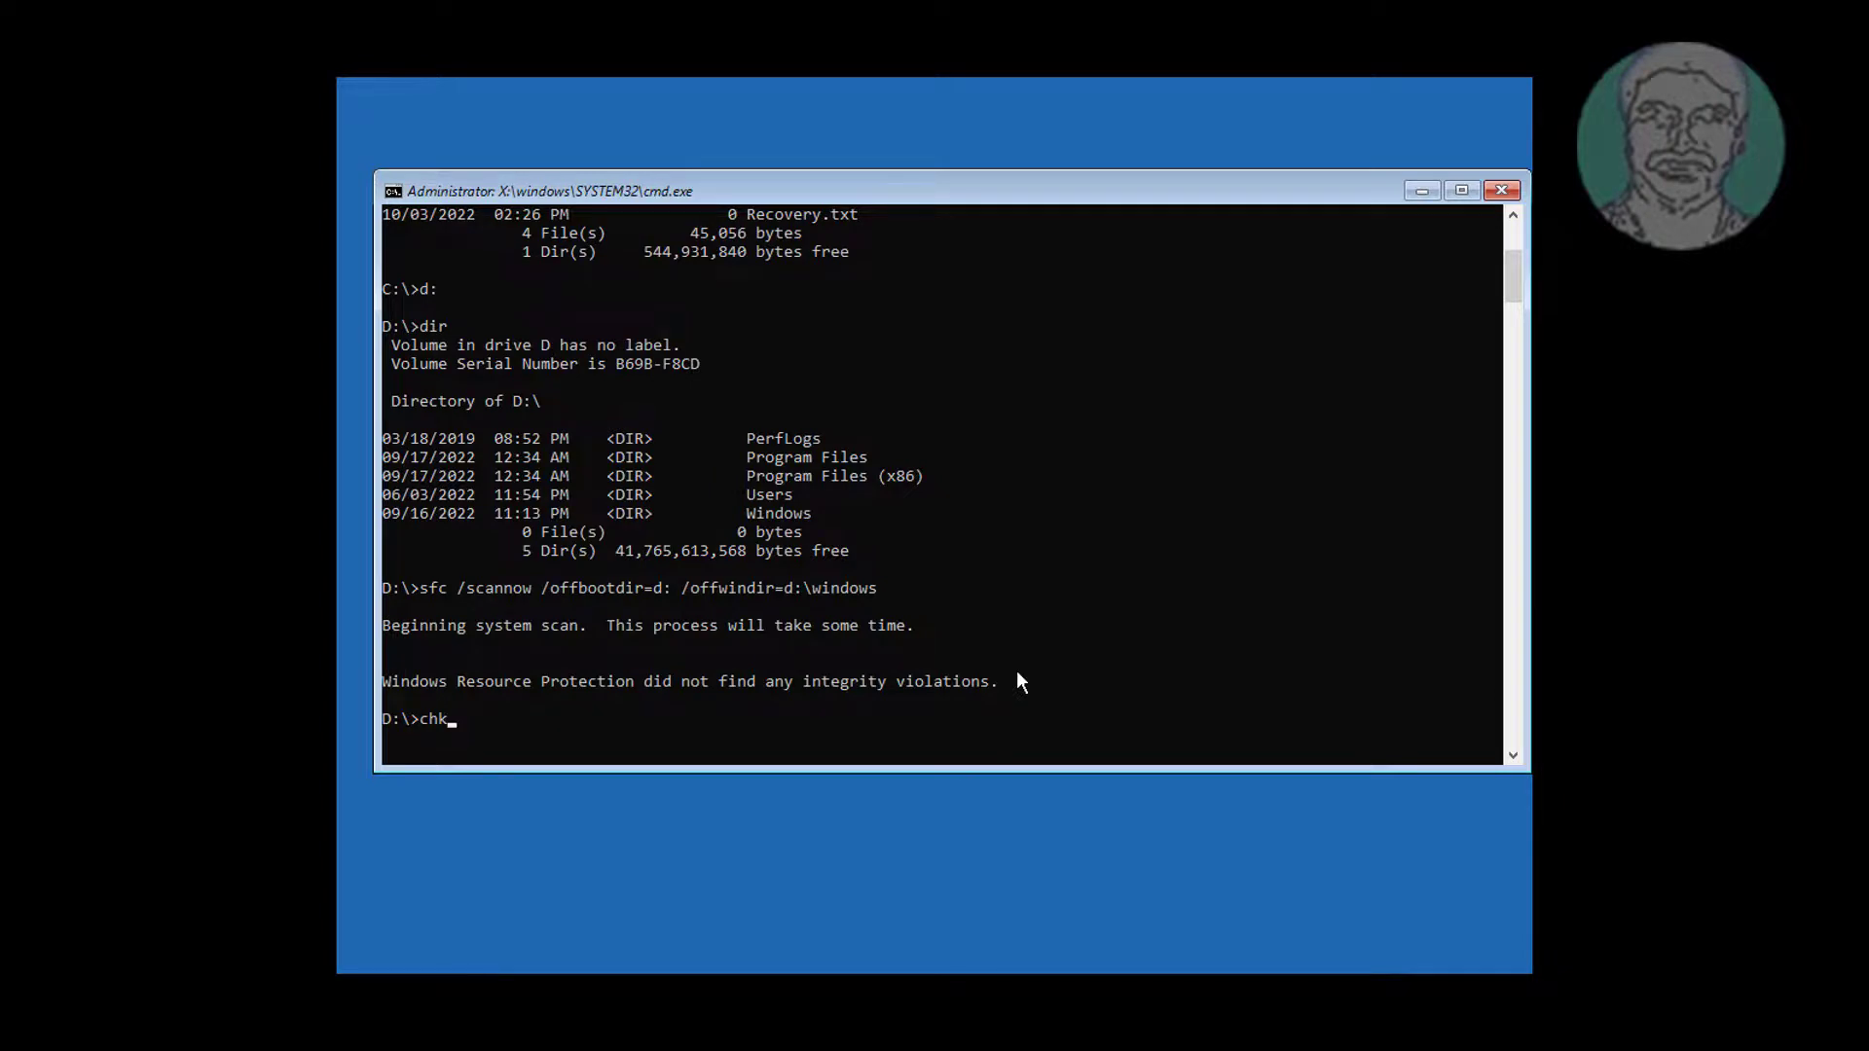
type("dsk")
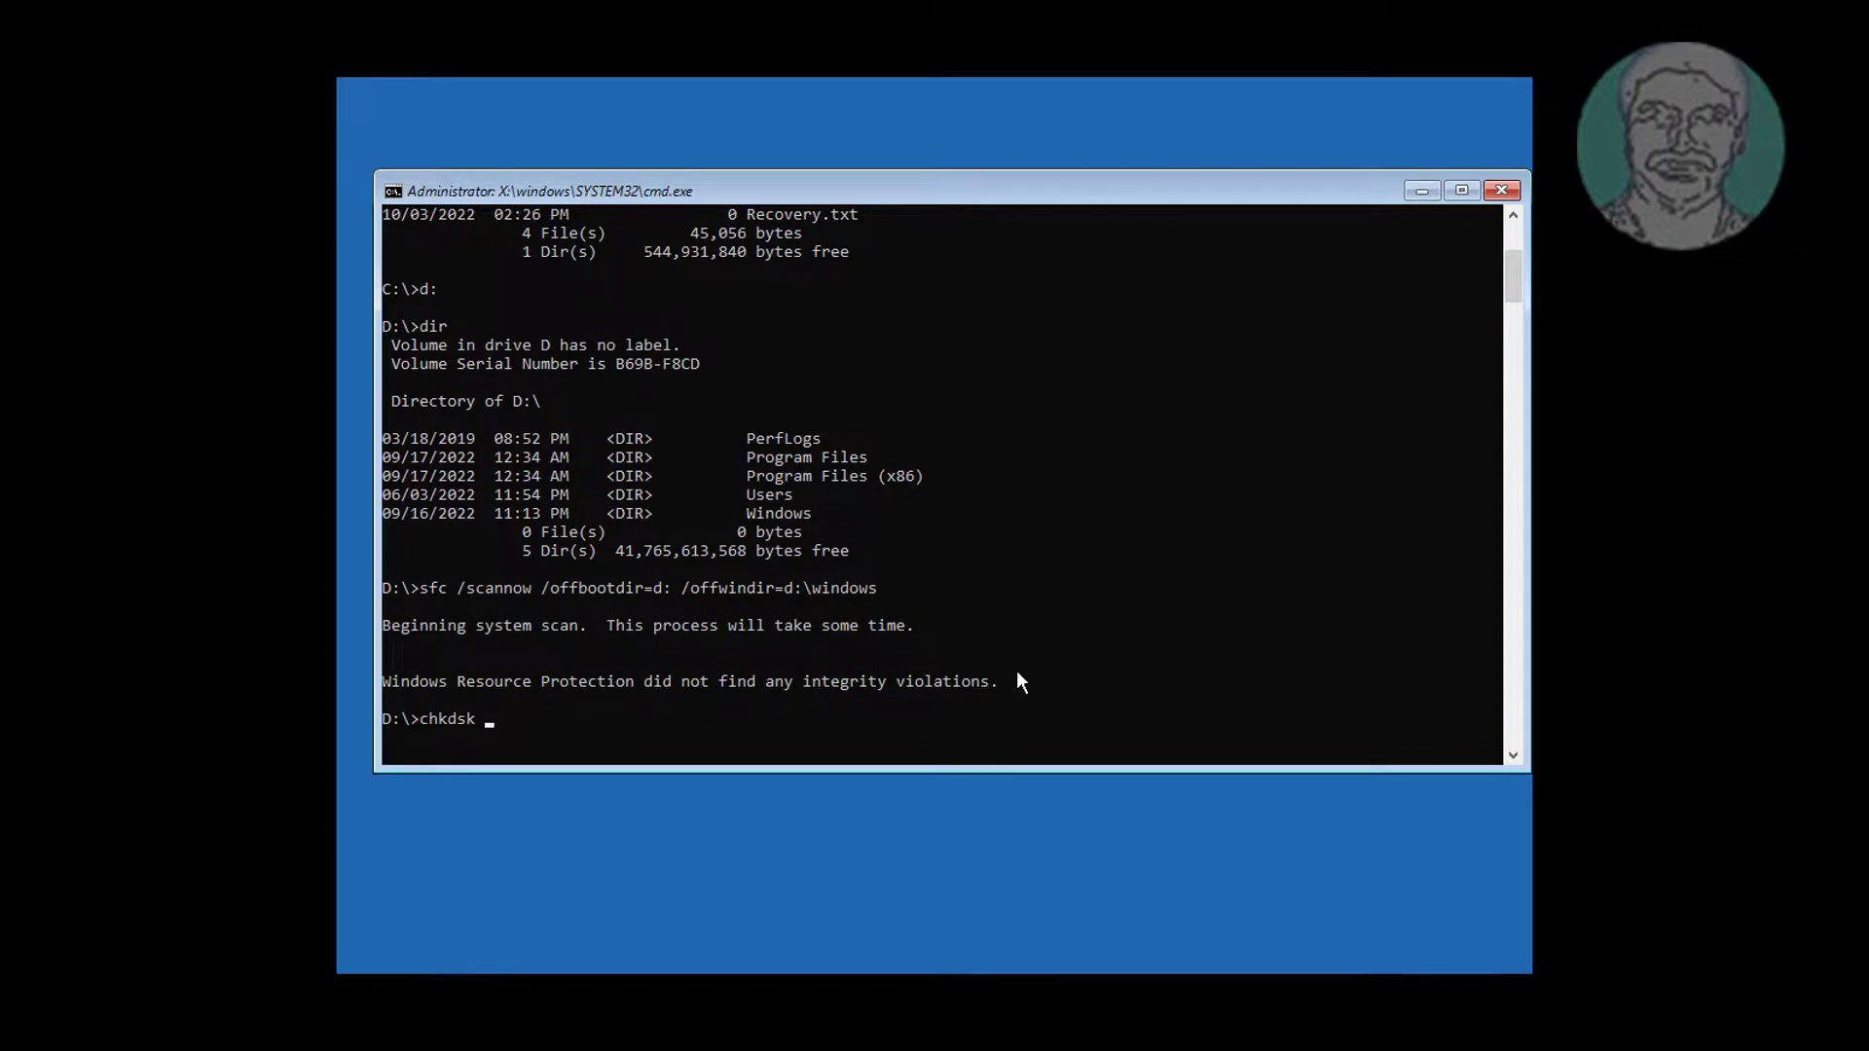
type("d")
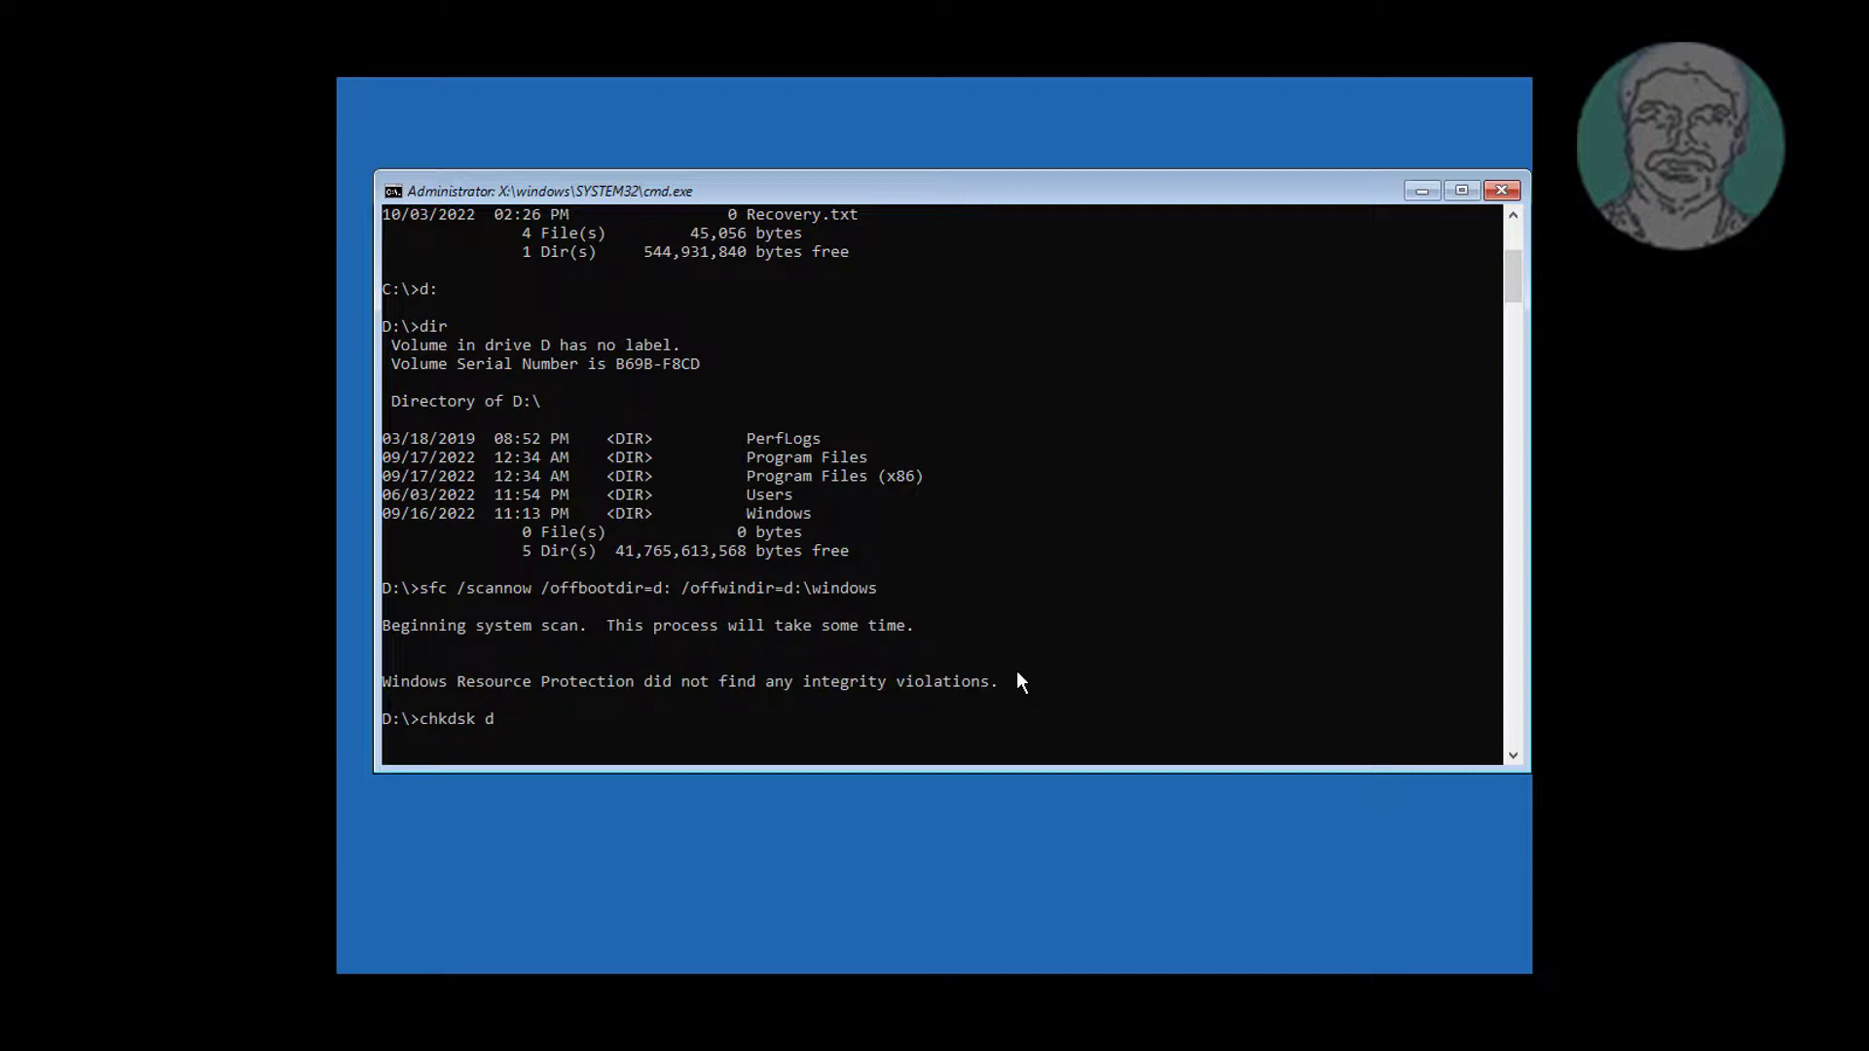
type(":")
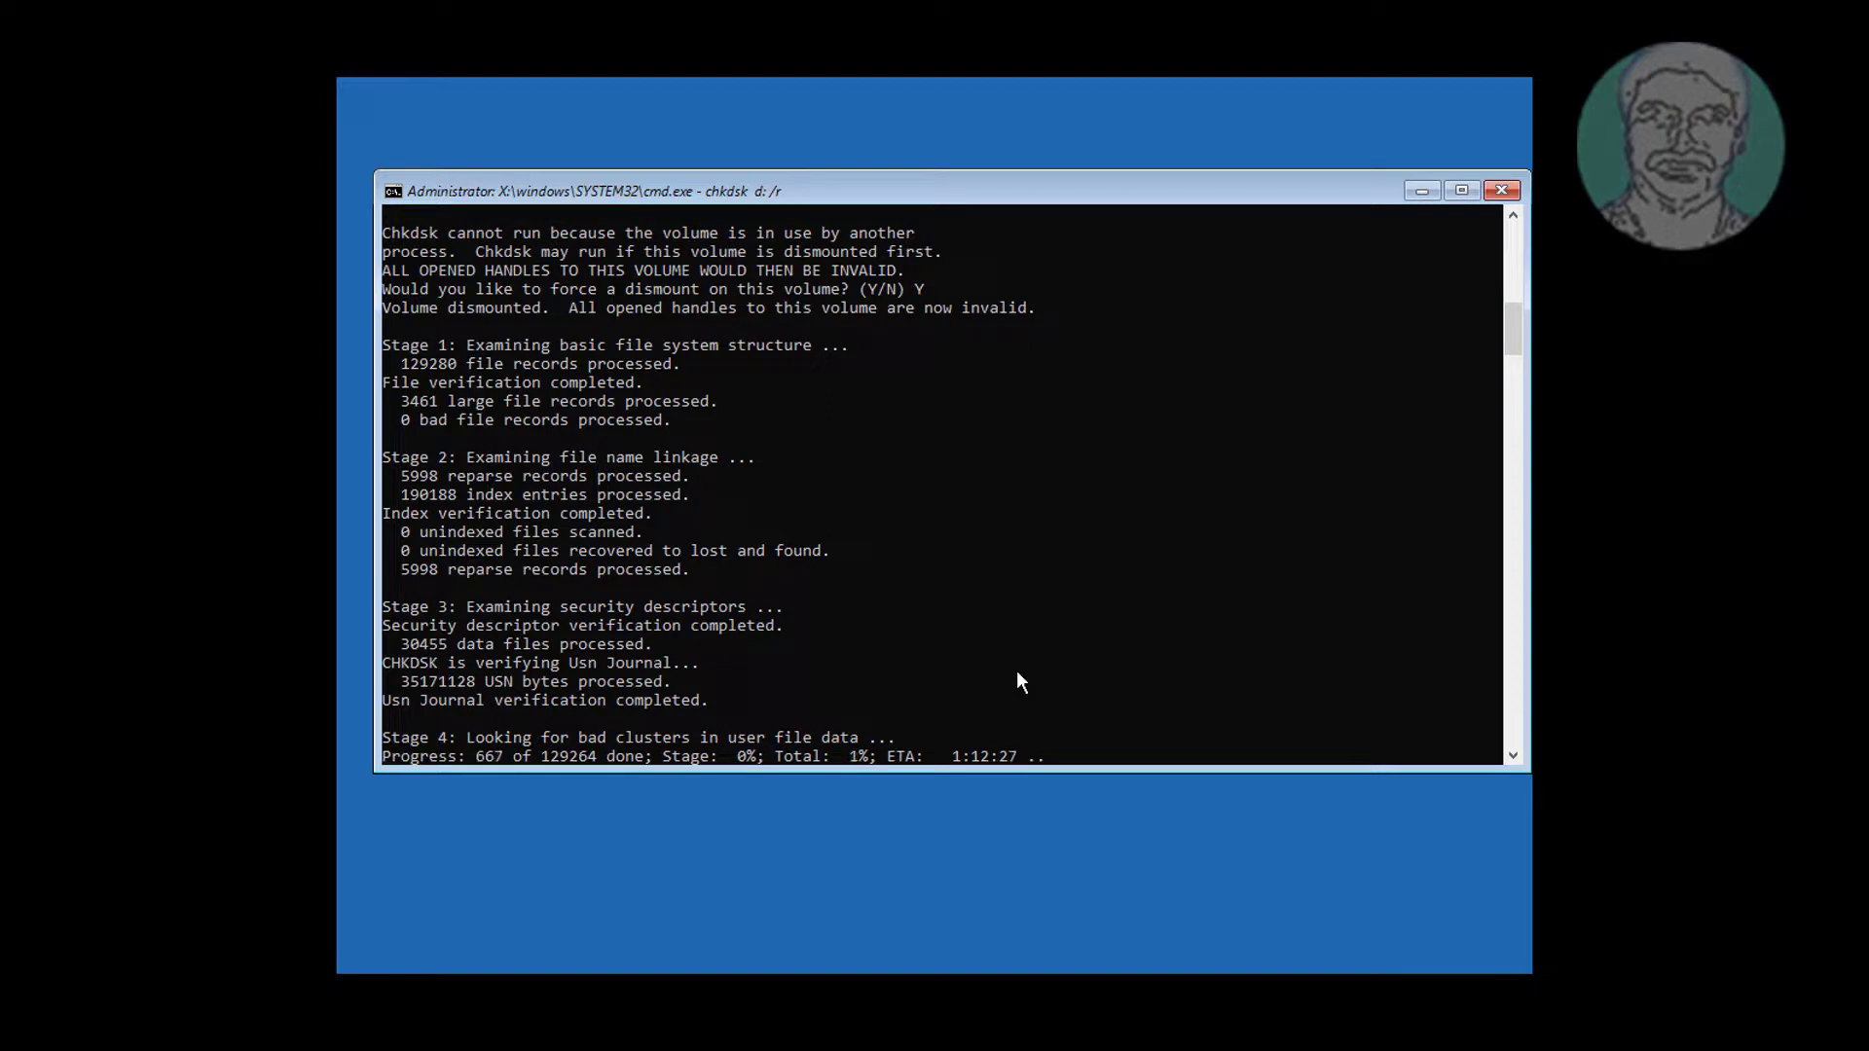
mouse_move(1132, 683)
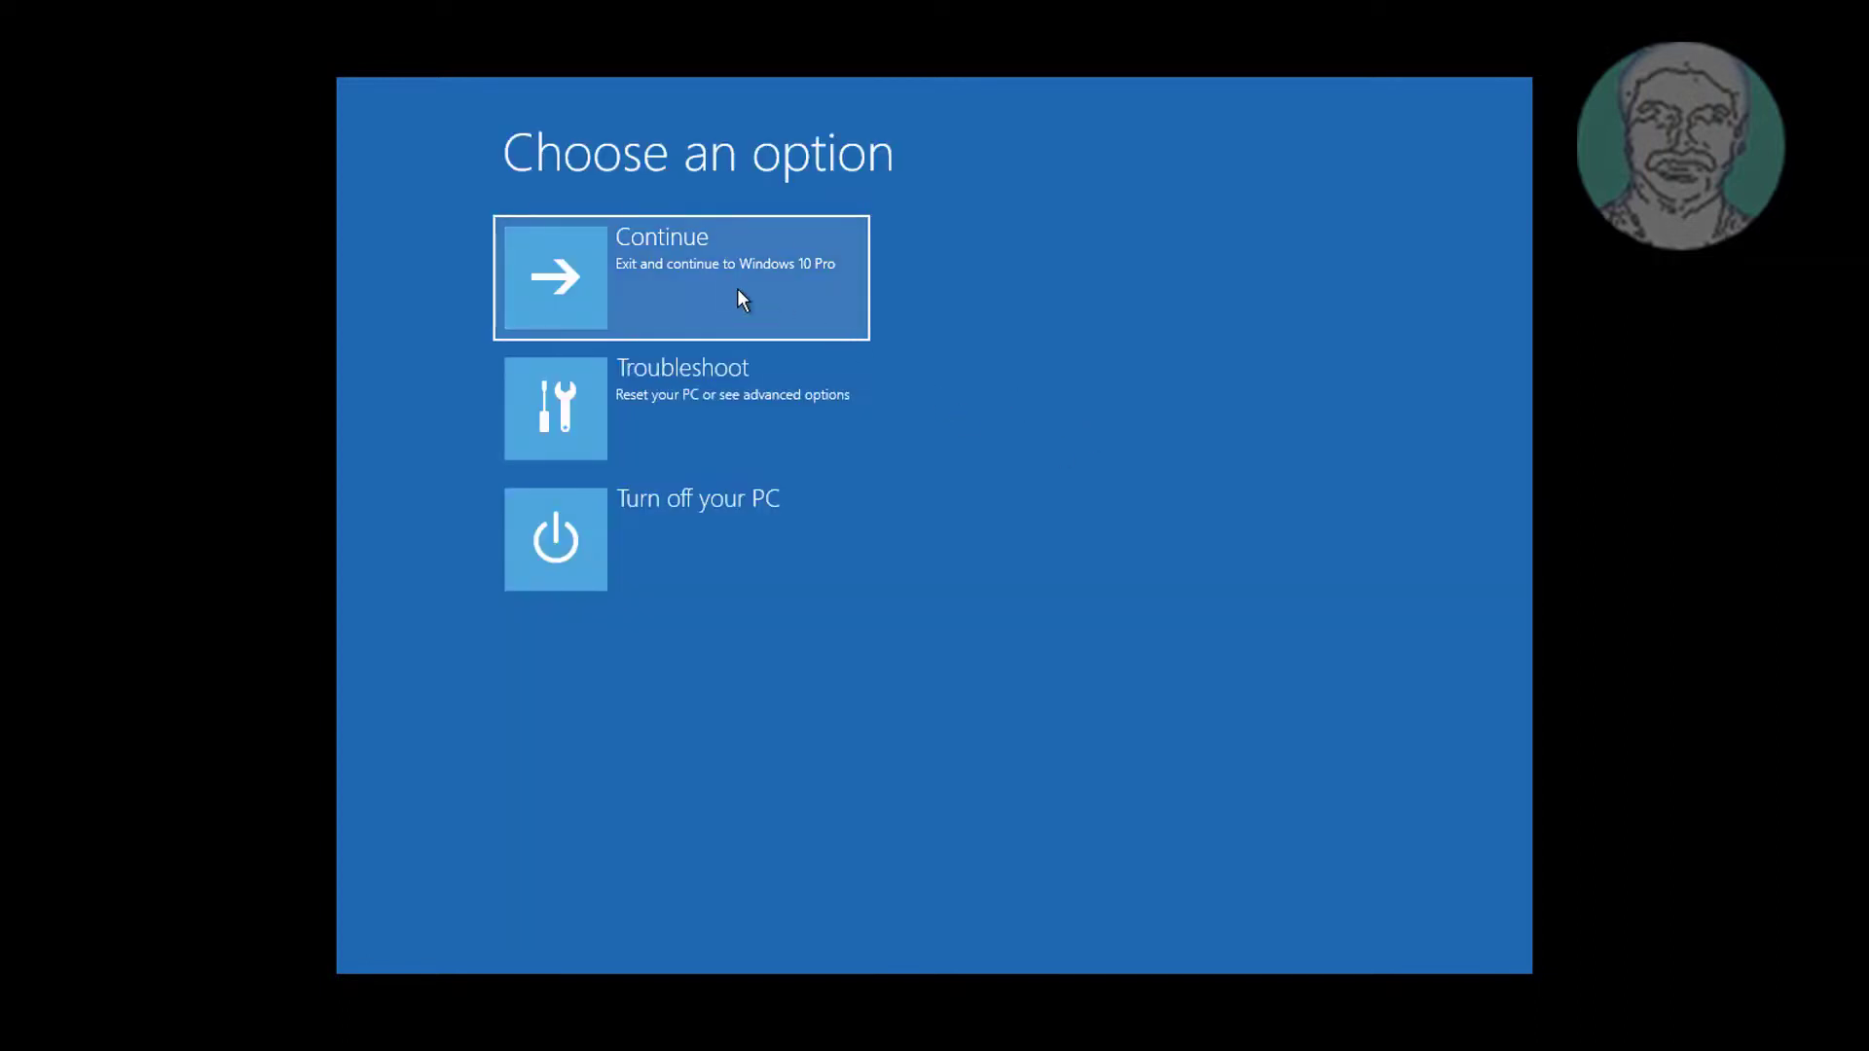
Continue to Windows 10 Pro and type the Admin account password
left_click(681, 278)
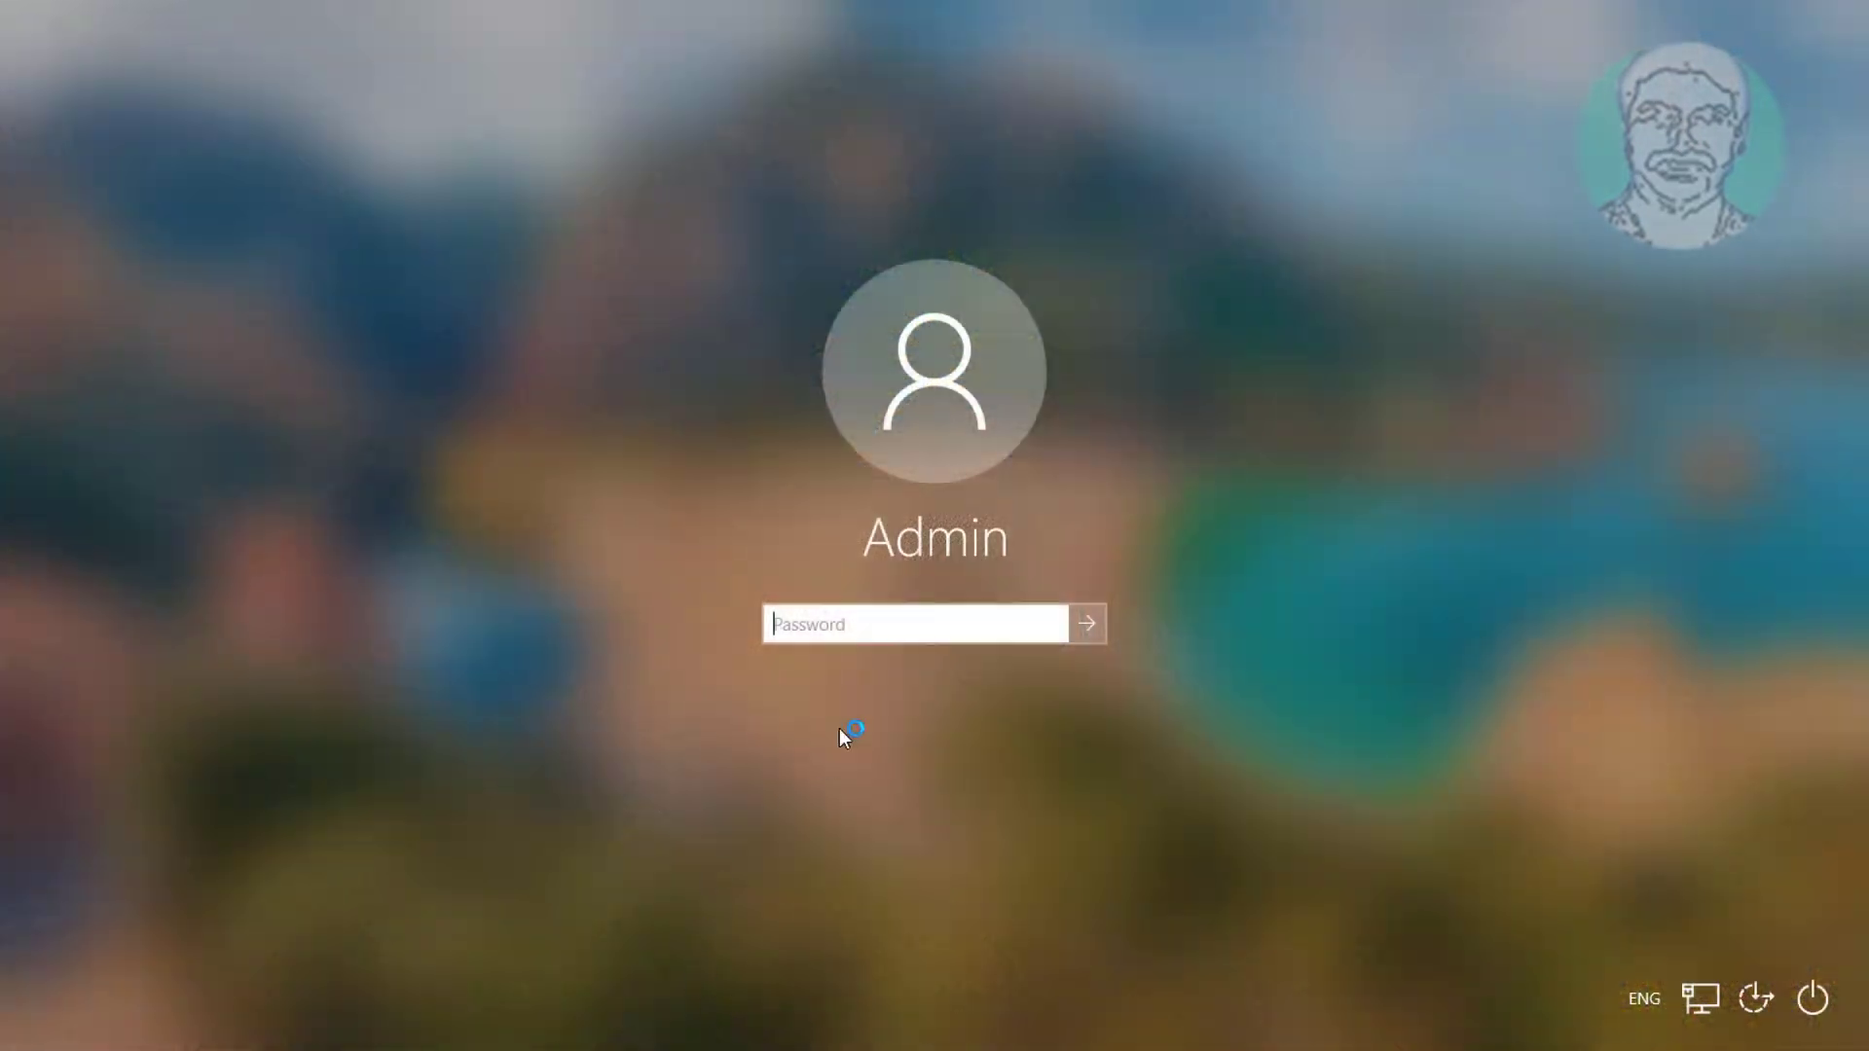
type("password")
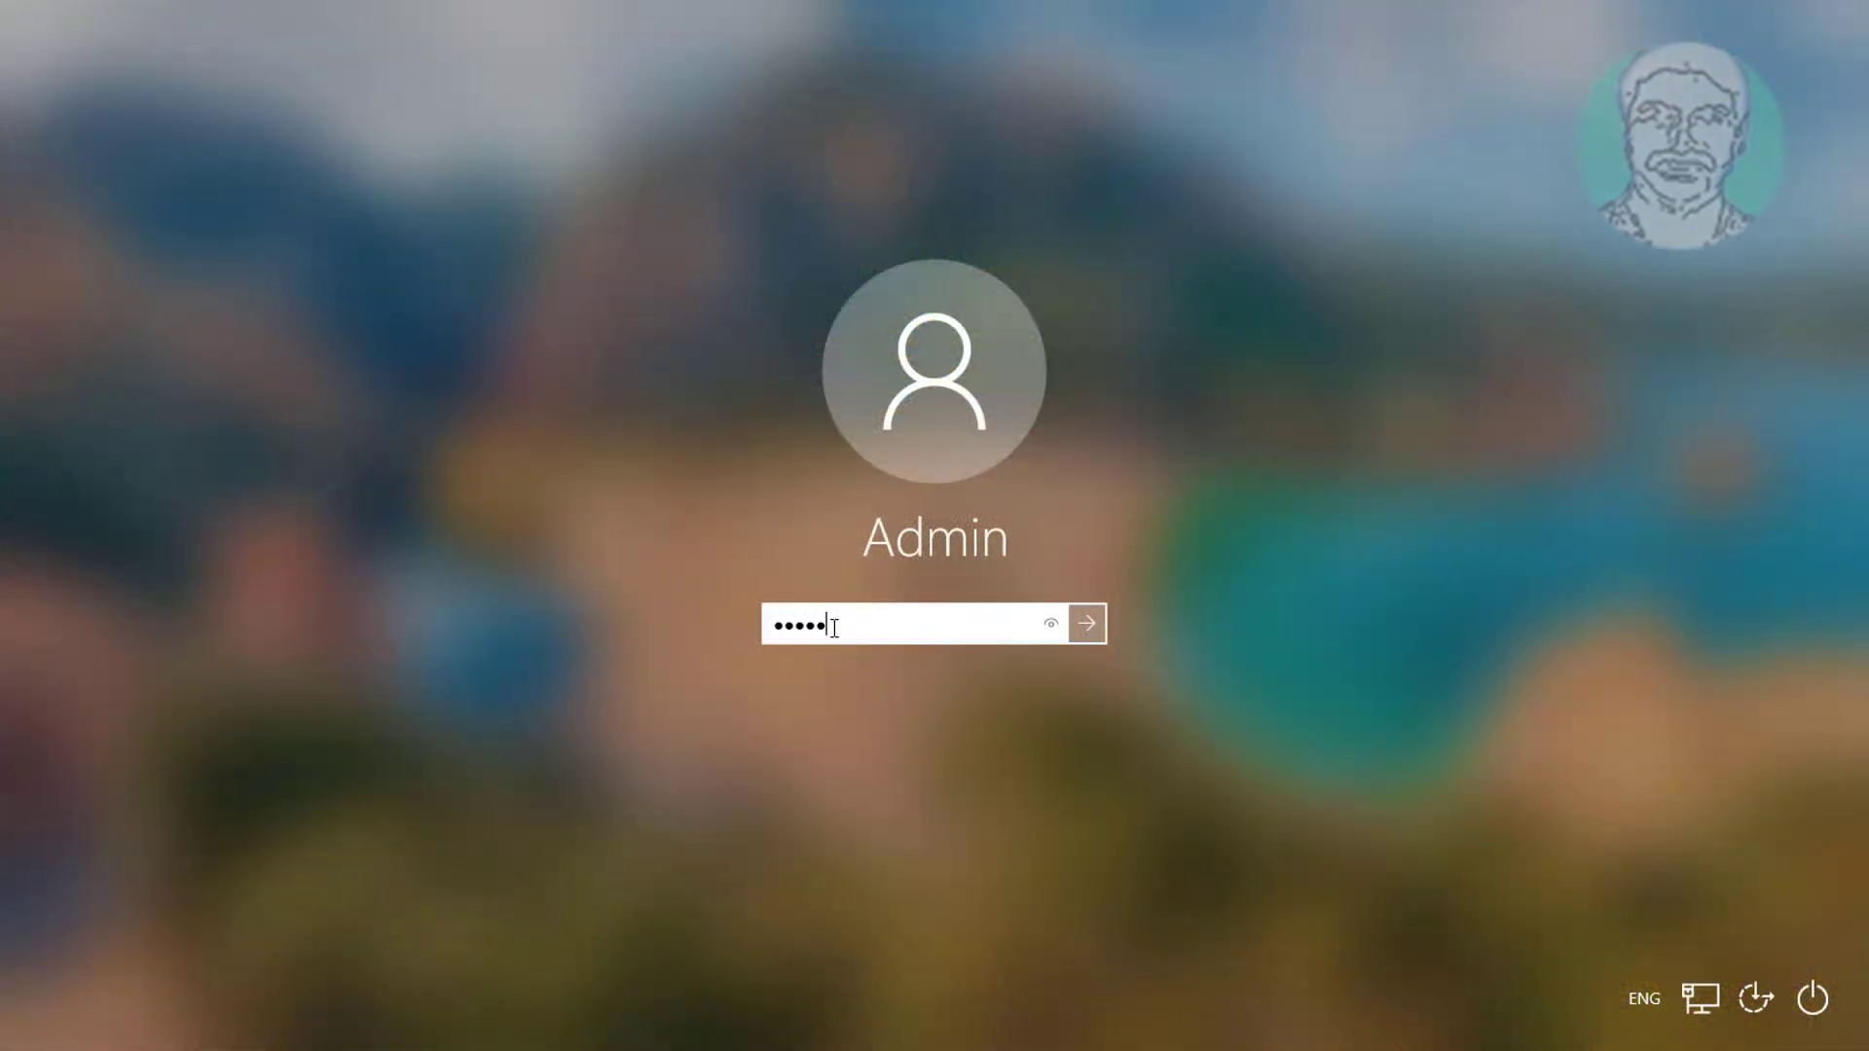